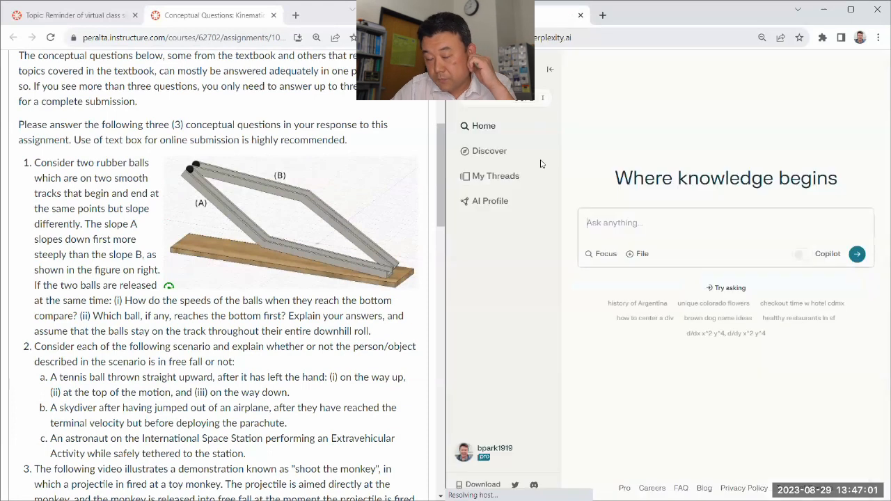
pyautogui.moveTo(496, 175)
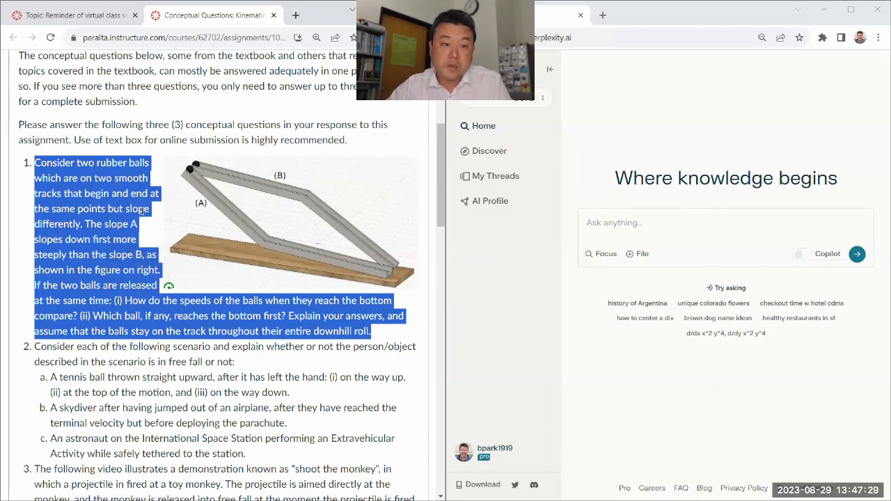
# Step: Copy the rubber-balls question from Canvas and paste it into Perplexity's Ask anything box
pyautogui.rightClick(139, 209)
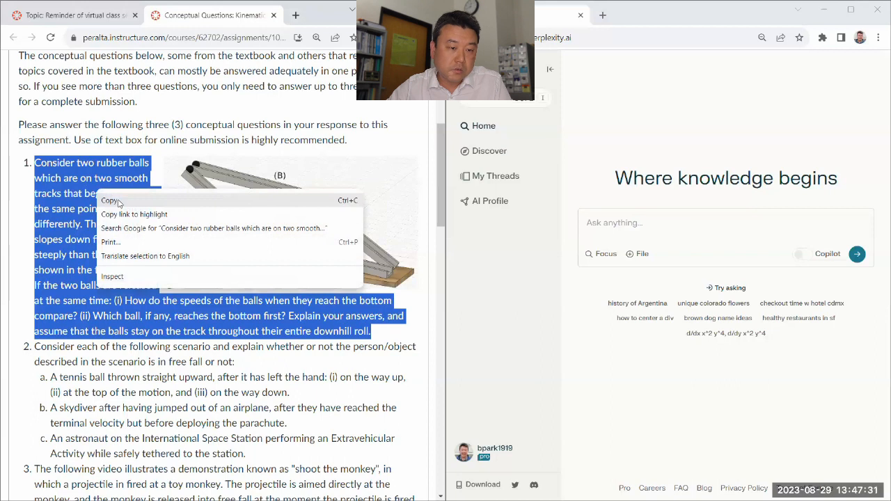
pyautogui.click(485, 209)
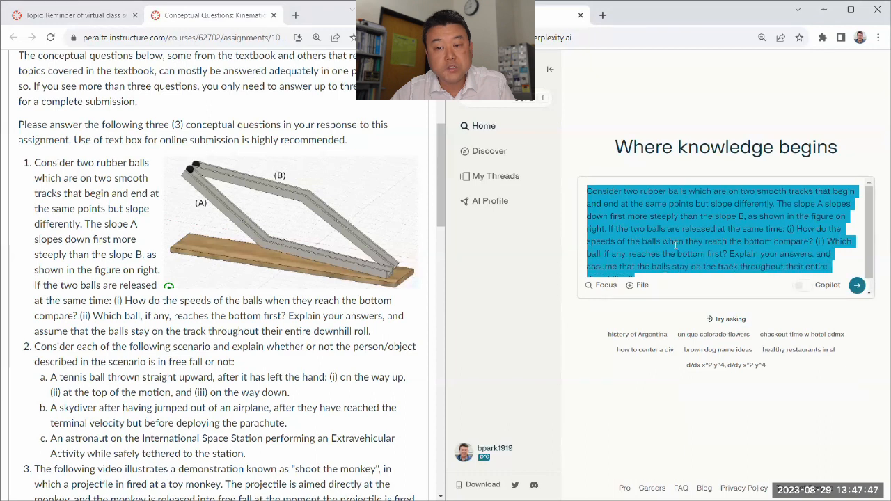
pyautogui.click(721, 230)
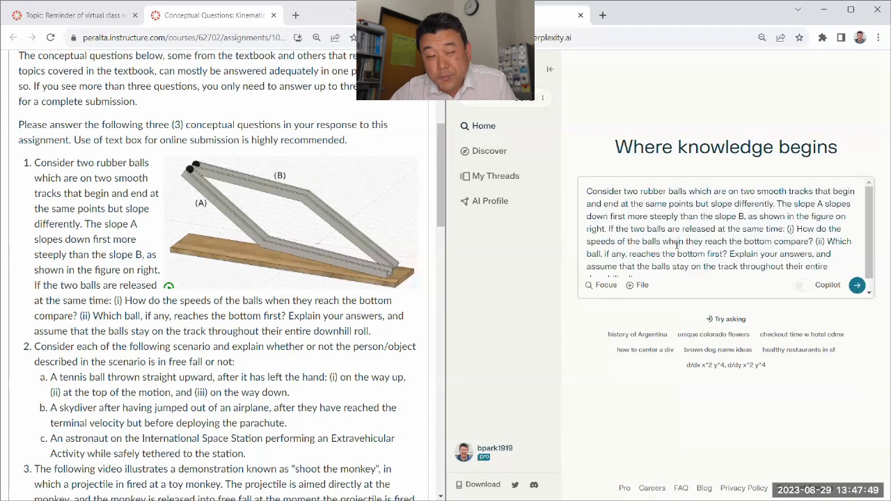
pyautogui.rightClick(266, 234)
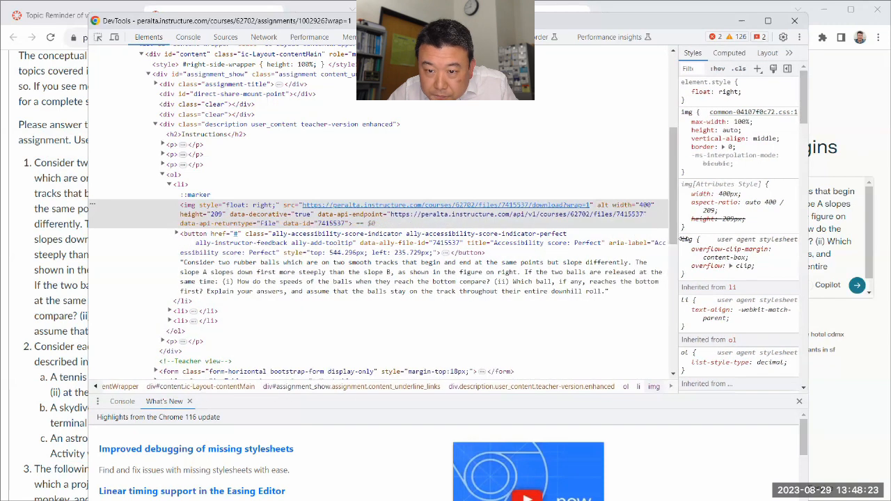
pyautogui.click(278, 214)
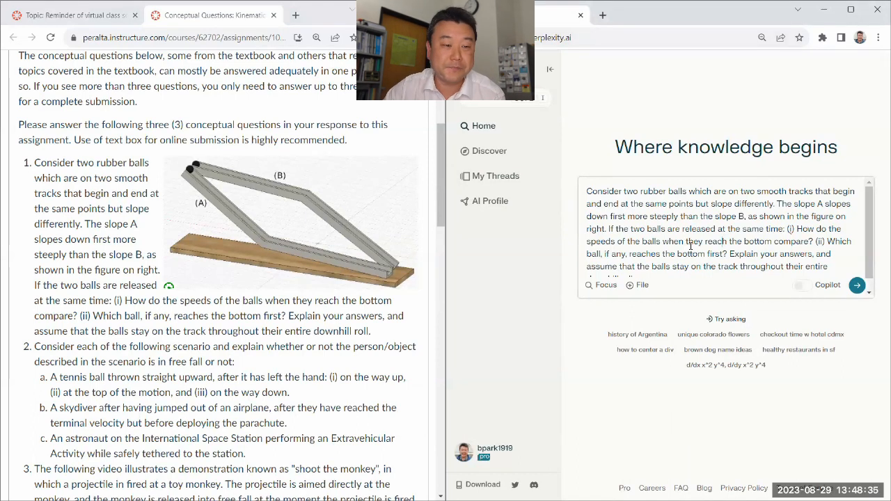
pyautogui.scroll(-3)
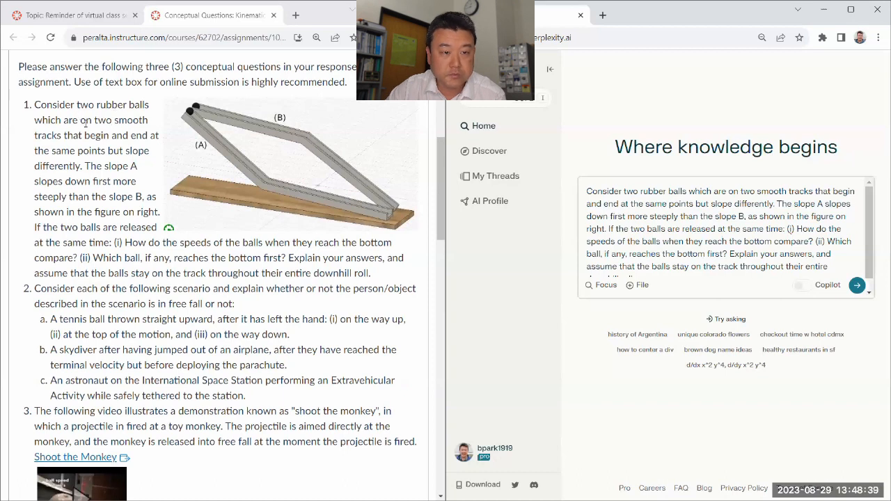
pyautogui.moveTo(220, 152)
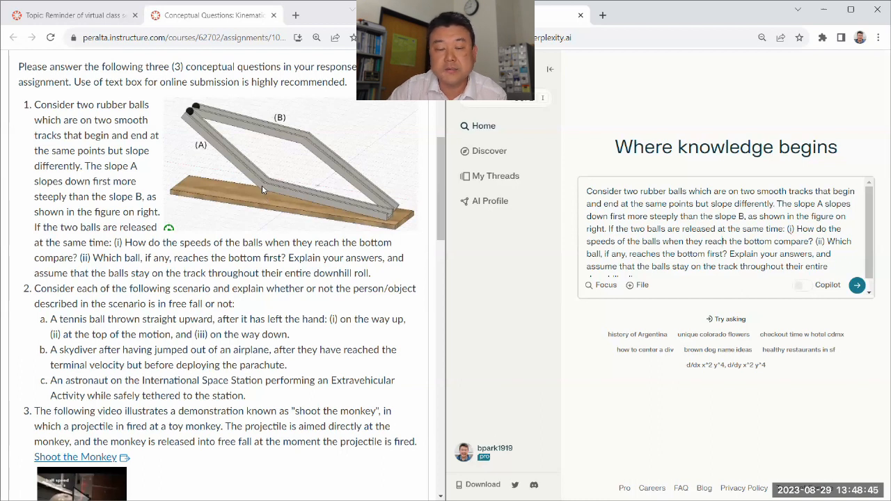
pyautogui.moveTo(403, 217)
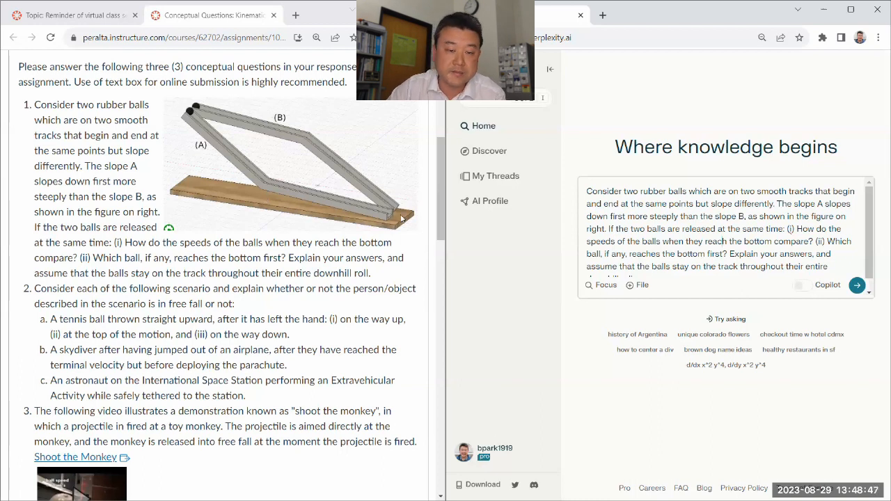
pyautogui.moveTo(314, 139)
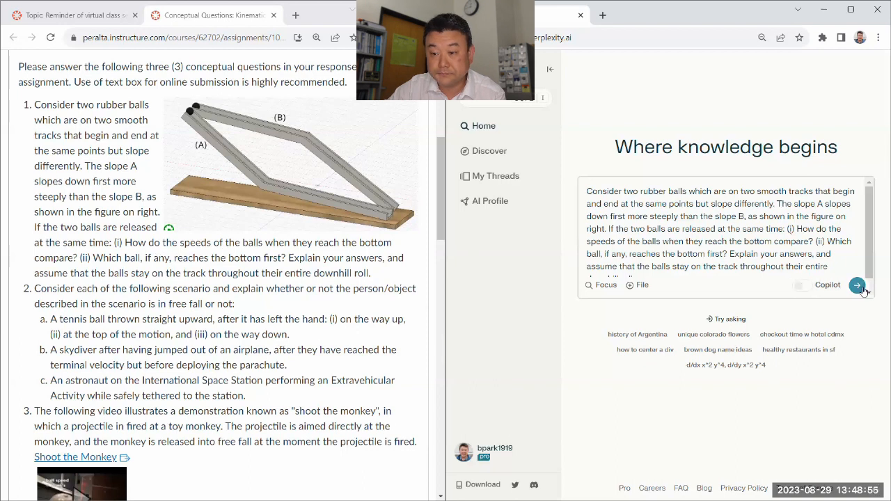
# Step: Submit the rubber-balls question and review GPT-4's answer, selecting the phrase 'conservation of energy'
pyautogui.click(857, 285)
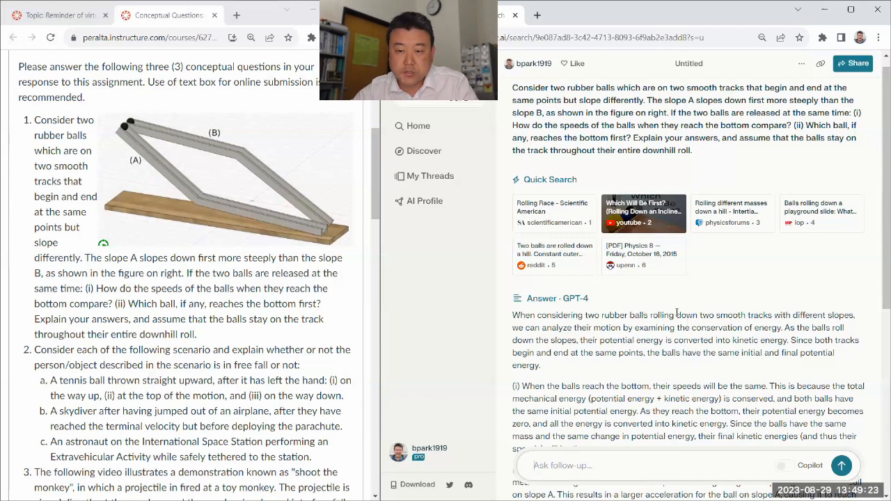
pyautogui.scroll(-3)
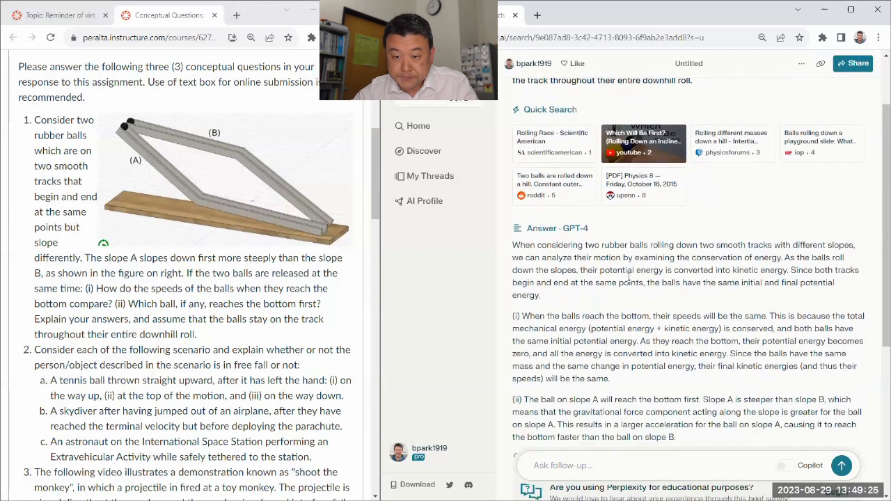
pyautogui.scroll(-3)
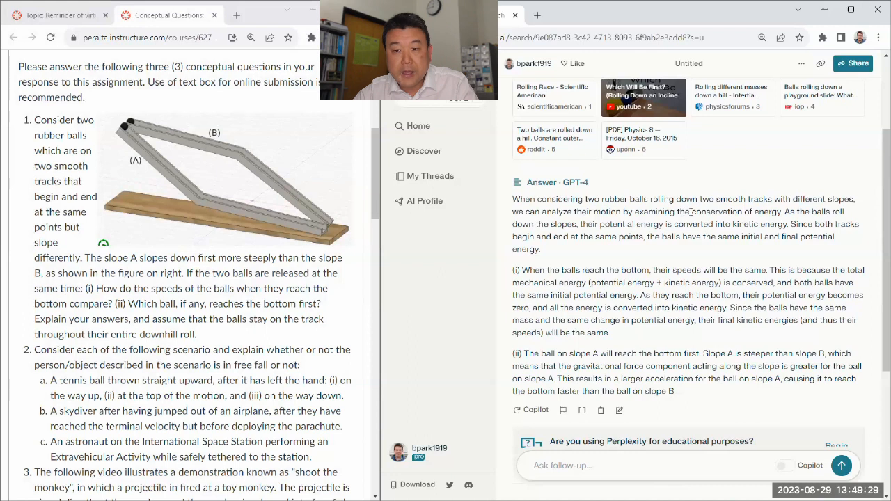
pyautogui.doubleClick(735, 211)
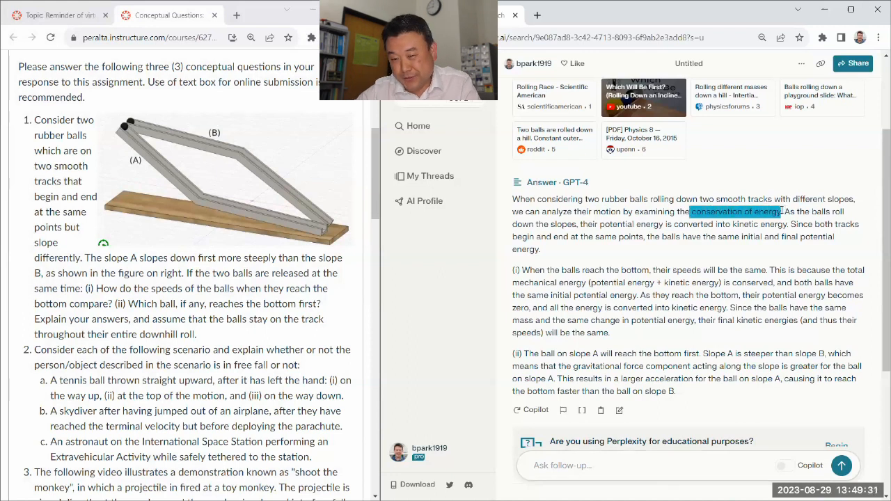
pyautogui.moveTo(780, 217)
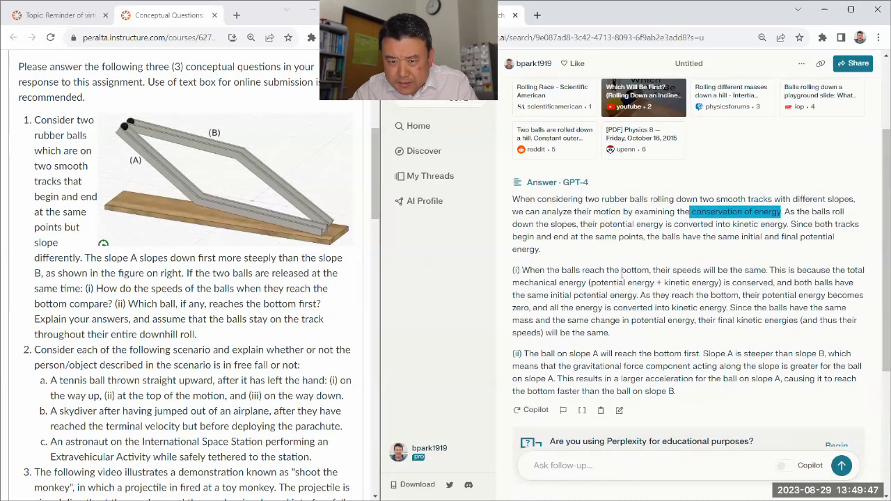
# Step: Send a follow-up: 'Please answer this without using conservation of energy'
pyautogui.moveTo(513, 199); pyautogui.dragTo(665, 320)
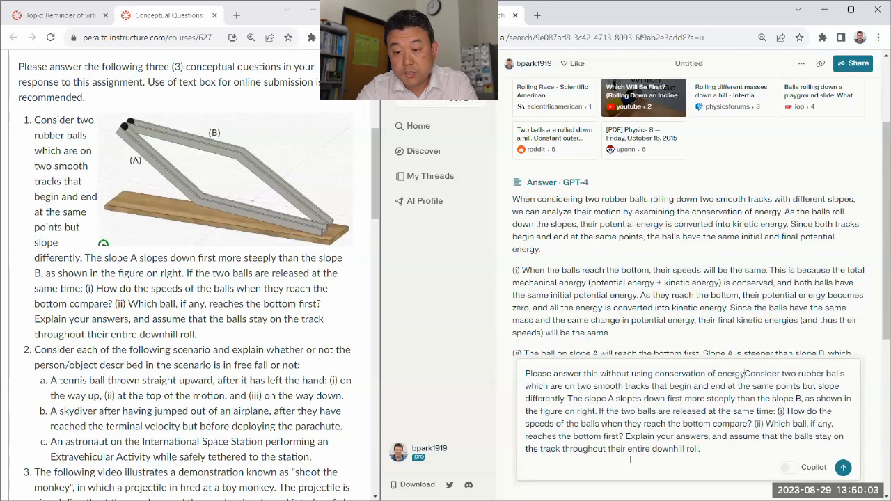
pyautogui.click(841, 468)
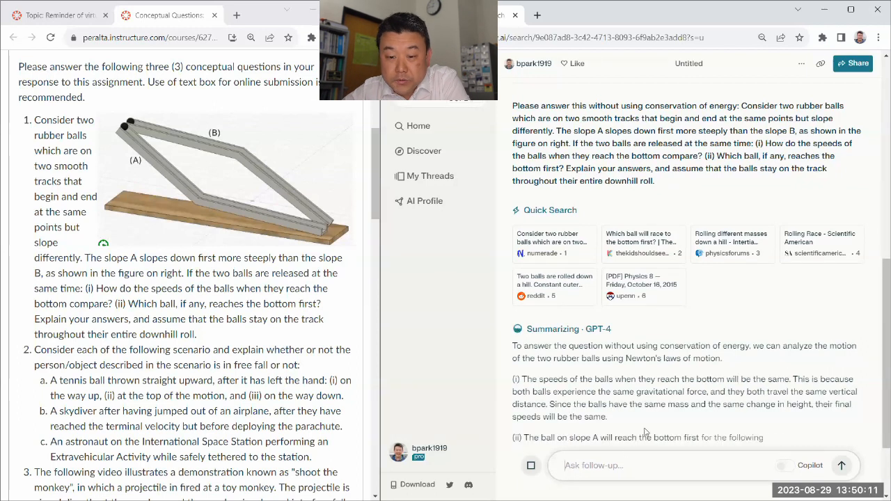
# Step: Read through GPT-4's Newton's-laws answer down to its summary and related questions
pyautogui.scroll(-3)
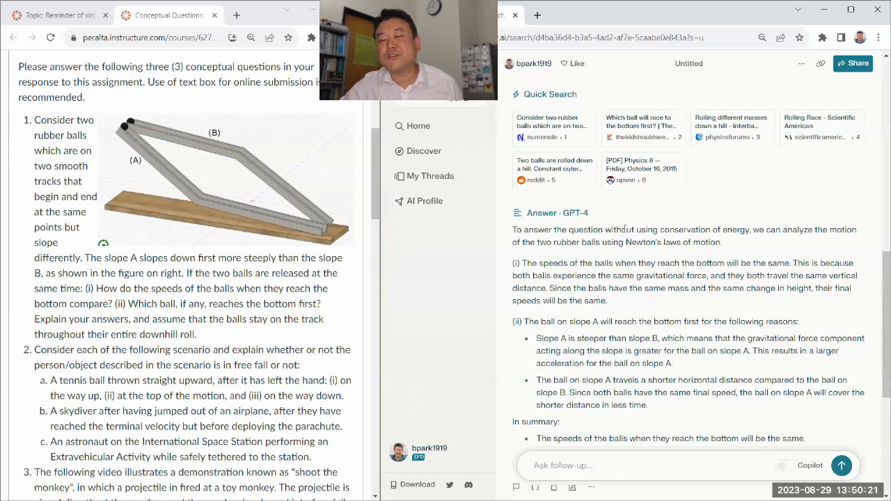
pyautogui.moveTo(727, 213)
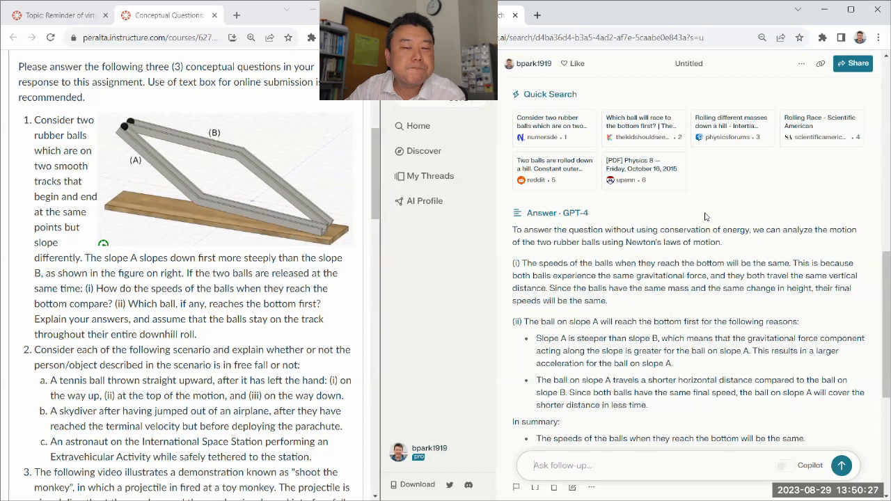
pyautogui.scroll(-3)
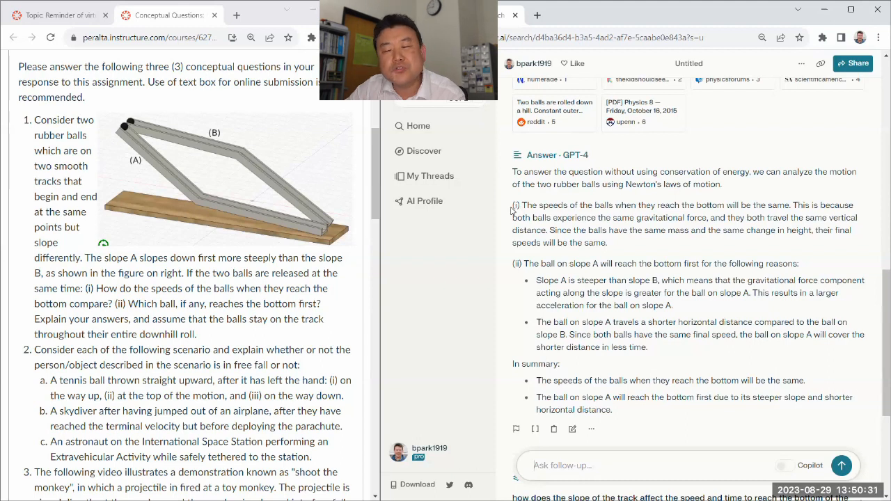
pyautogui.moveTo(514, 205); pyautogui.dragTo(608, 243)
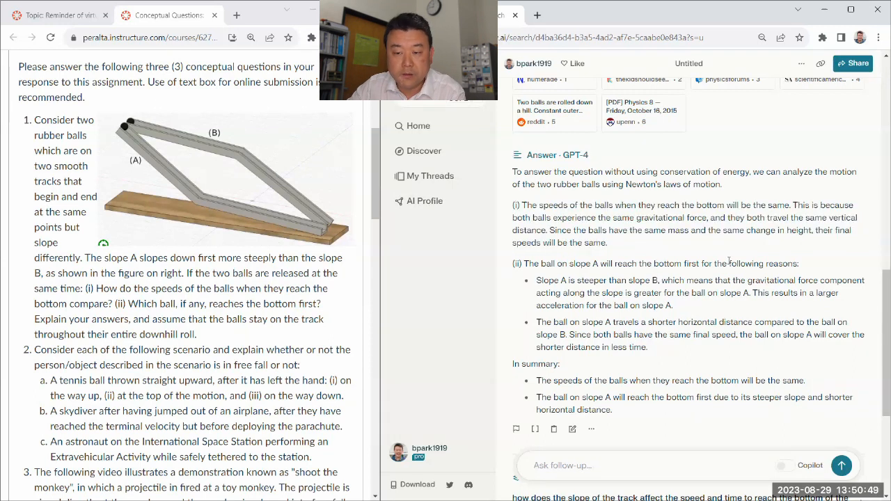
pyautogui.scroll(-3)
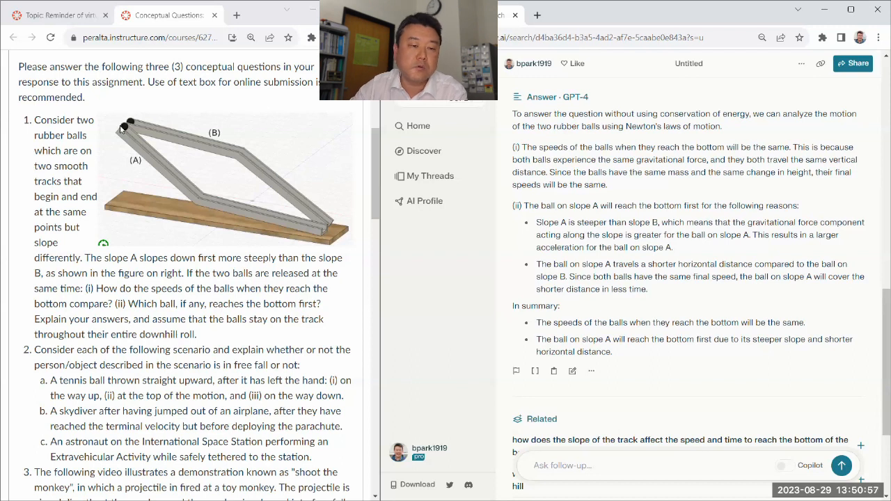
pyautogui.moveTo(142, 145)
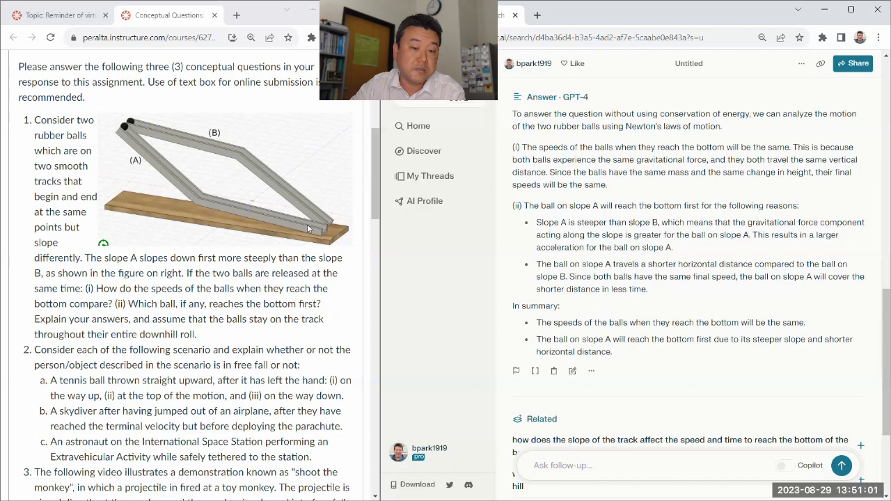
pyautogui.moveTo(580, 234)
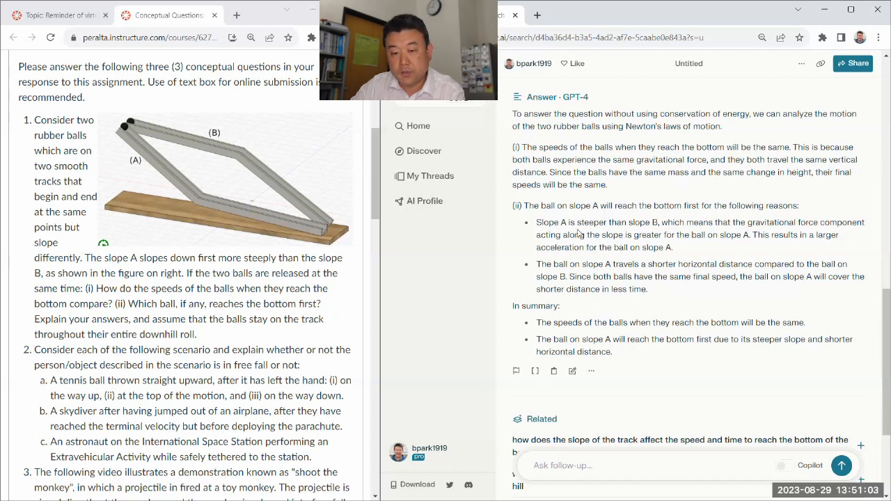
pyautogui.scroll(-3)
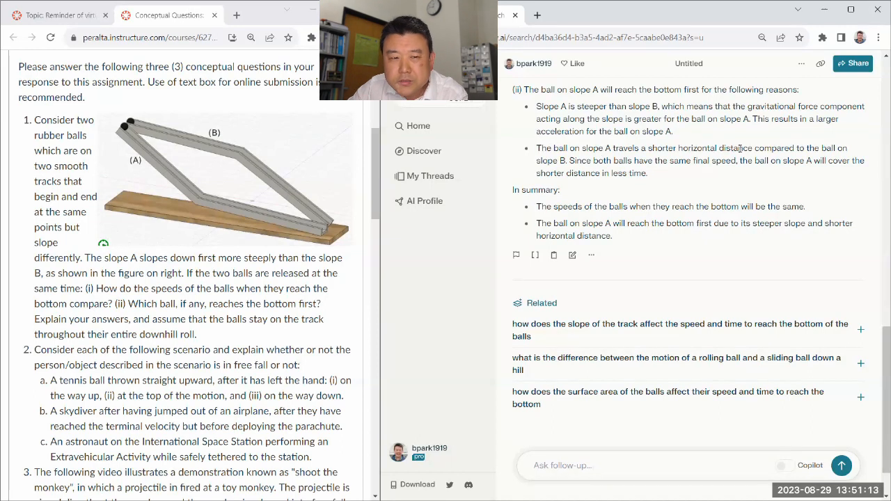
pyautogui.moveTo(142, 133)
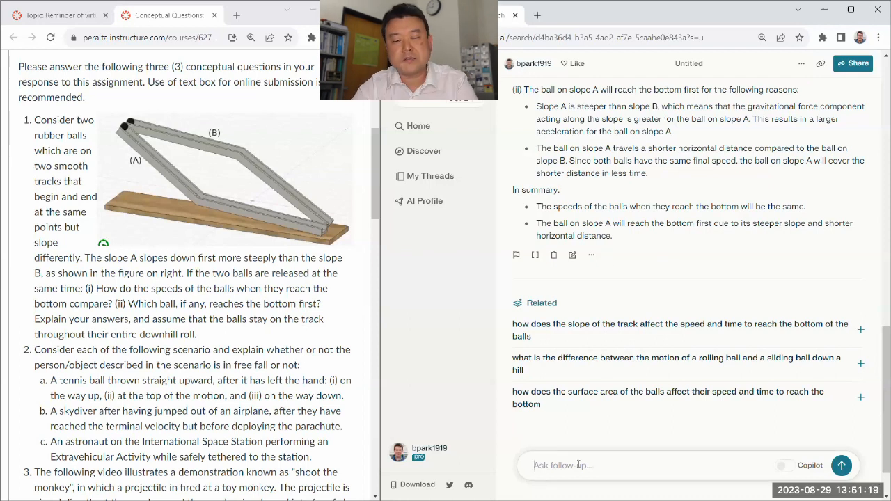
# Step: Ask how the answer changes if slopes A and B have the same horizontal distance
pyautogui.write('How will your')
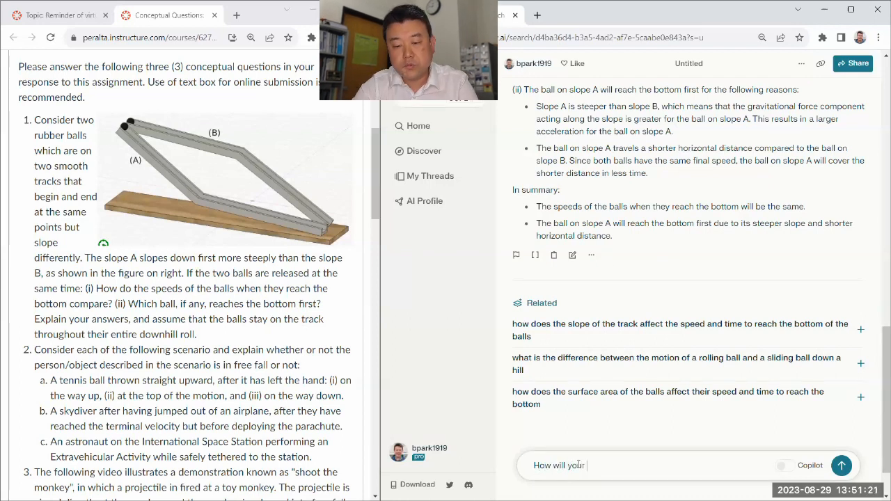
pyautogui.write('answer change, if')
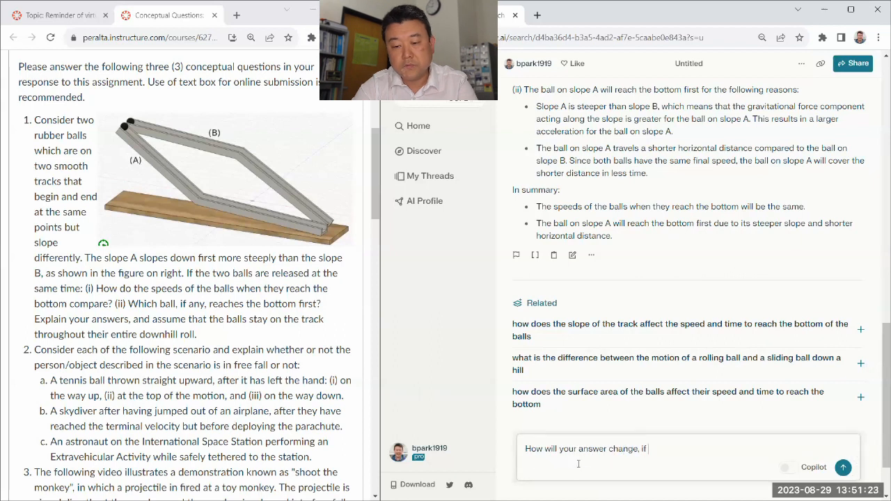
pyautogui.write('slope A and slope B have')
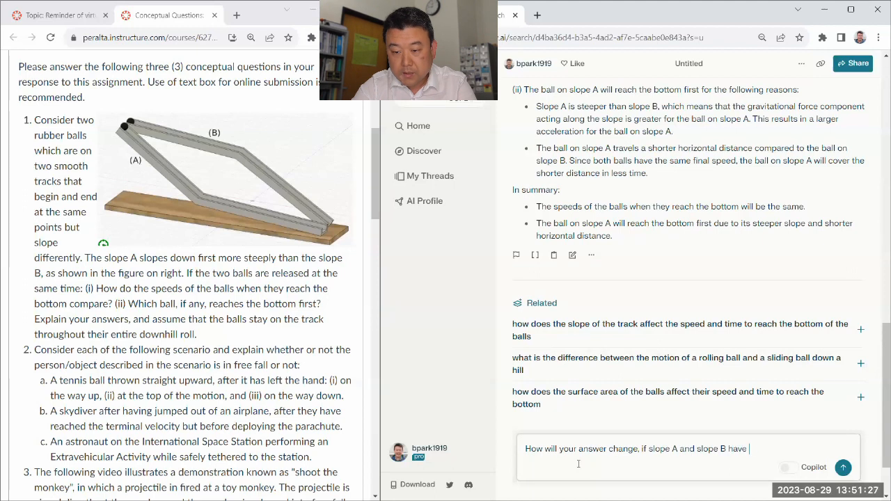
pyautogui.write('the same horiz')
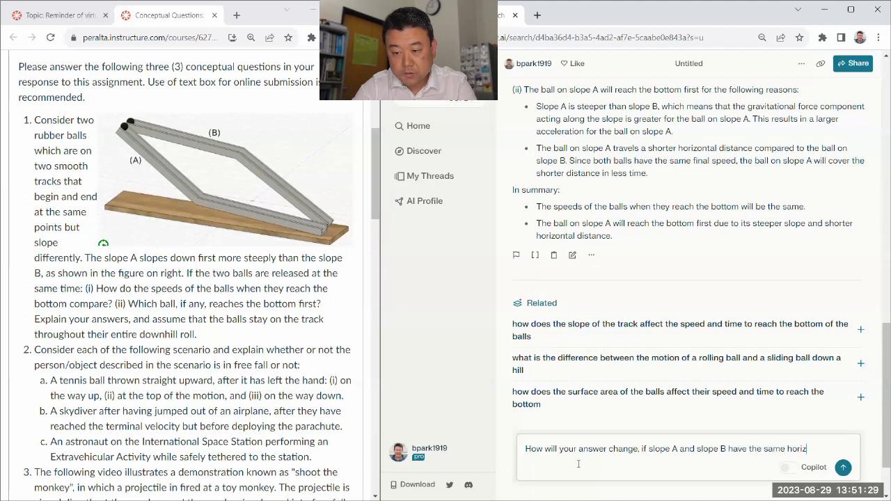
pyautogui.click(842, 468)
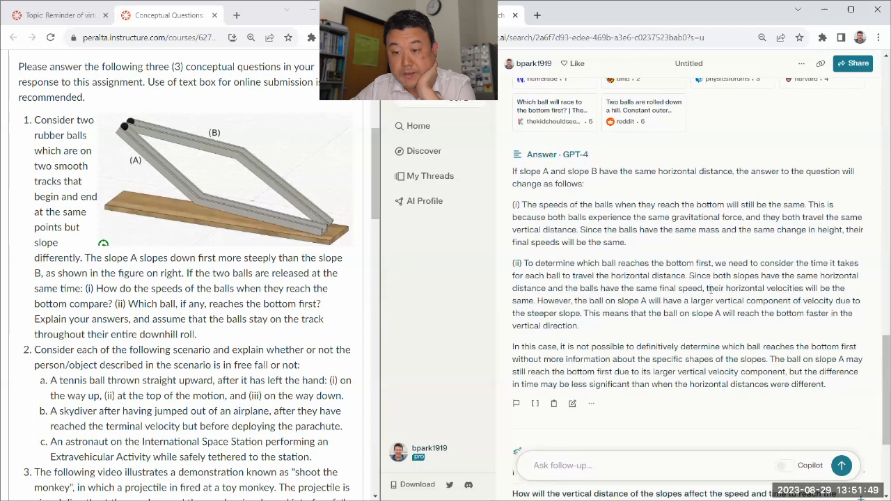
# Step: Highlight the equal-horizontal-velocities claim and begin a follow-up starting 'Slope A a'
pyautogui.moveTo(708, 288); pyautogui.dragTo(535, 301)
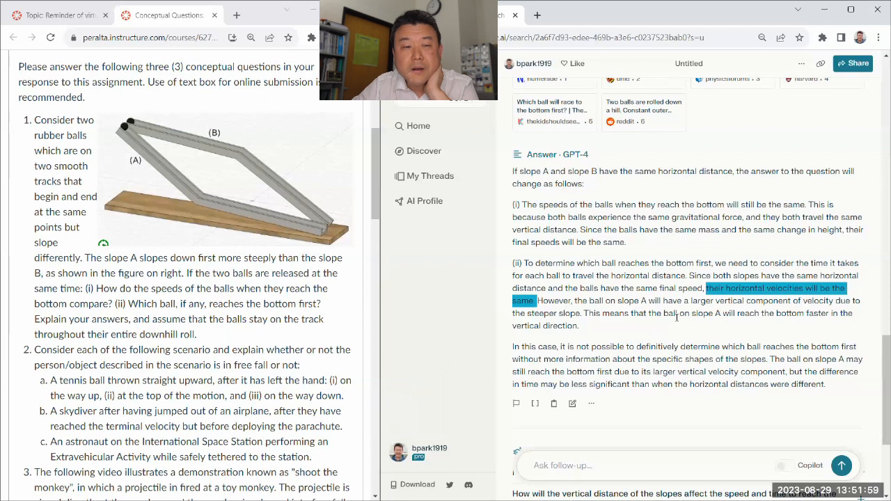
pyautogui.scroll(-3)
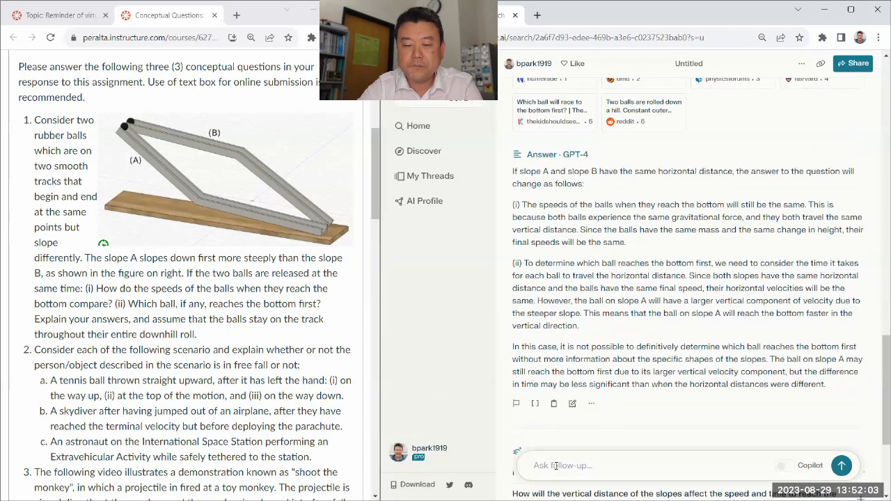
pyautogui.write('Slope A and B when looked')
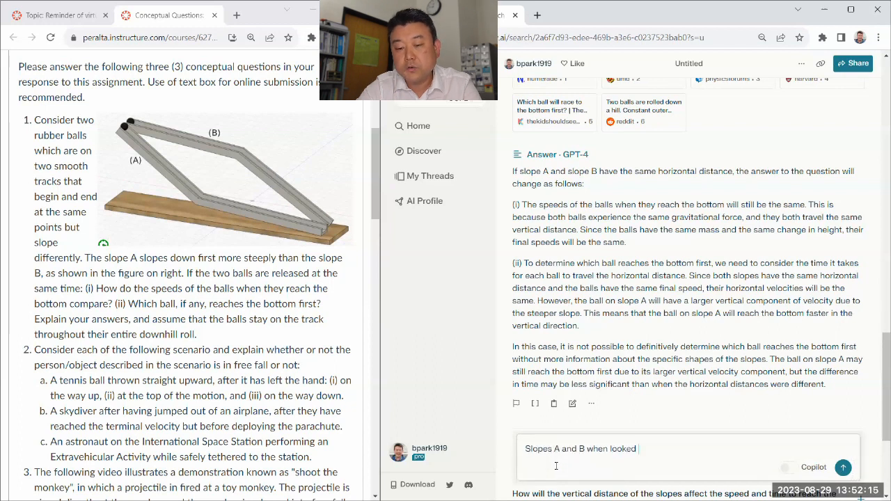
# Step: Finish and send the follow-up: slopes form a parallelogram with a different order of steeper slope
pyautogui.write('from side, form a')
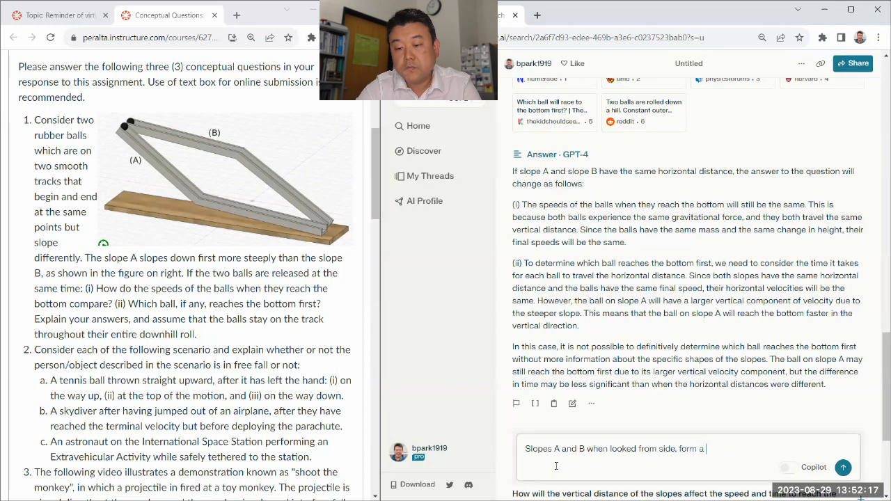
pyautogui.write('parallel')
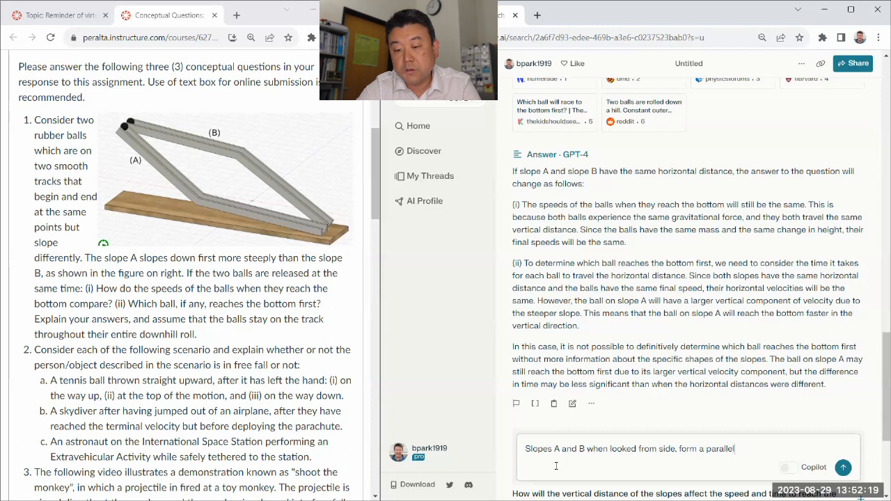
pyautogui.write('ogram, so that they have the same overall distance but')
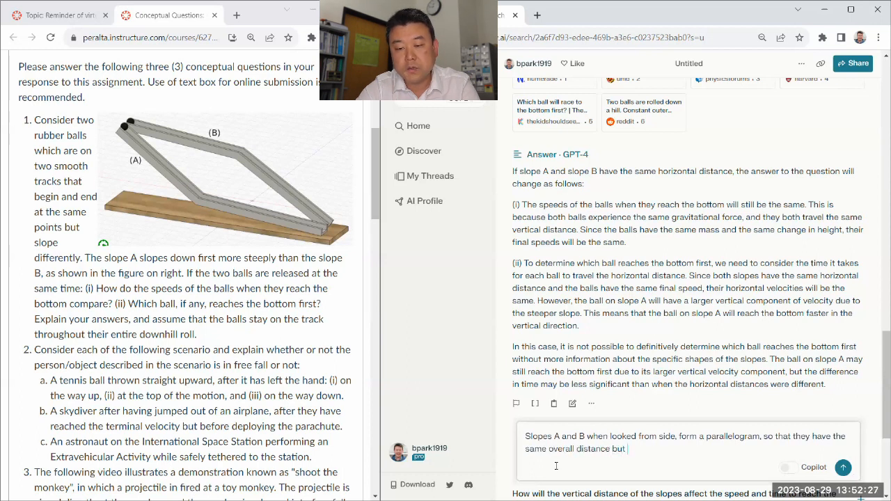
pyautogui.write('different order of ste')
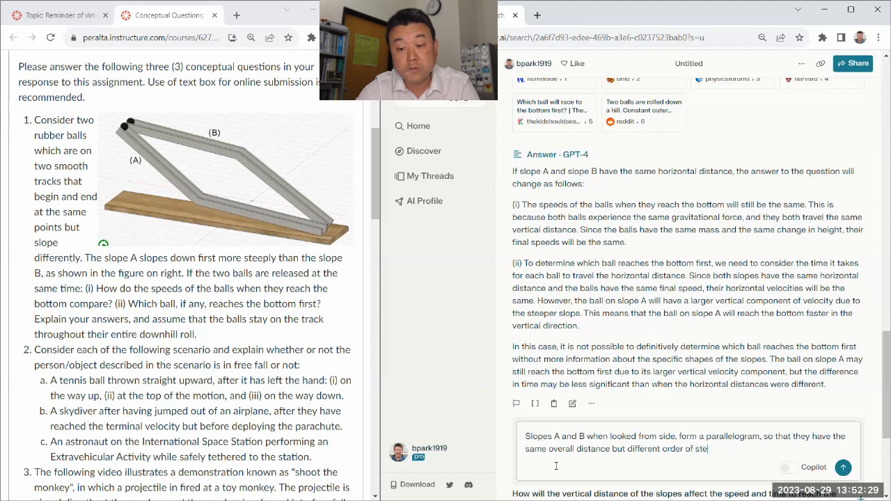
pyautogui.write('eper slope')
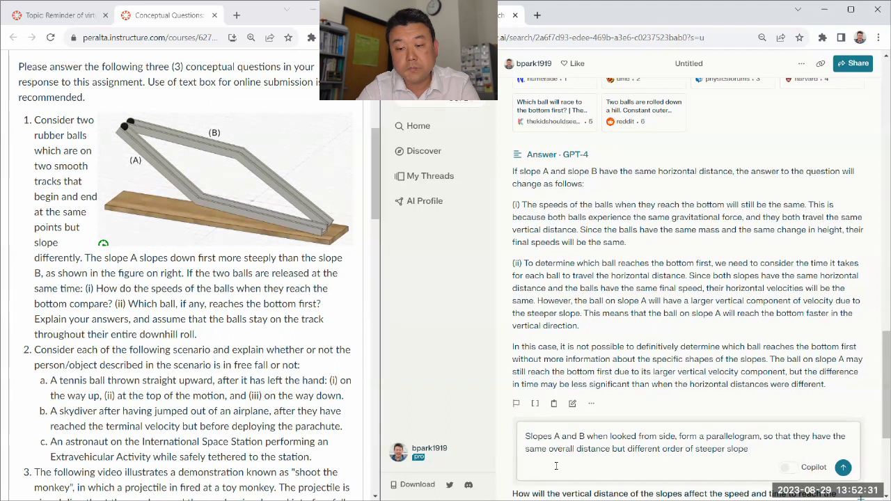
pyautogui.click(841, 468)
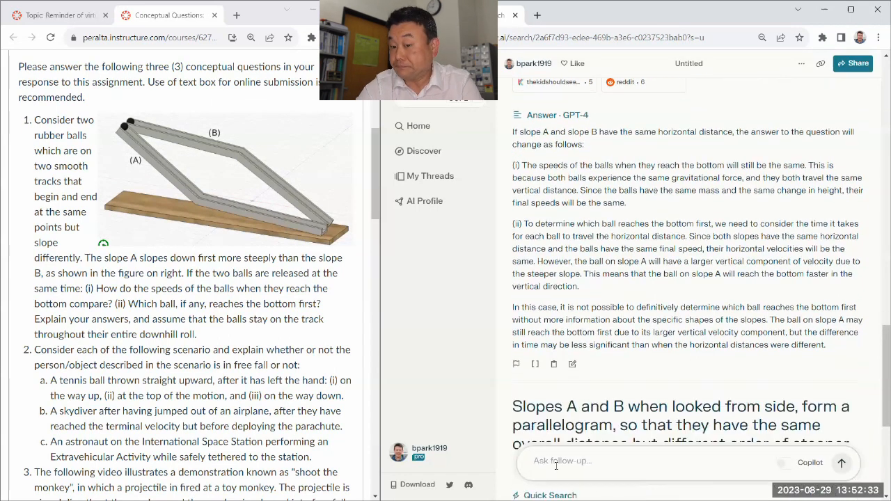
# Step: Scroll through GPT-4's parallelogram answer: equal final speeds, arrival order undetermined
pyautogui.scroll(-3)
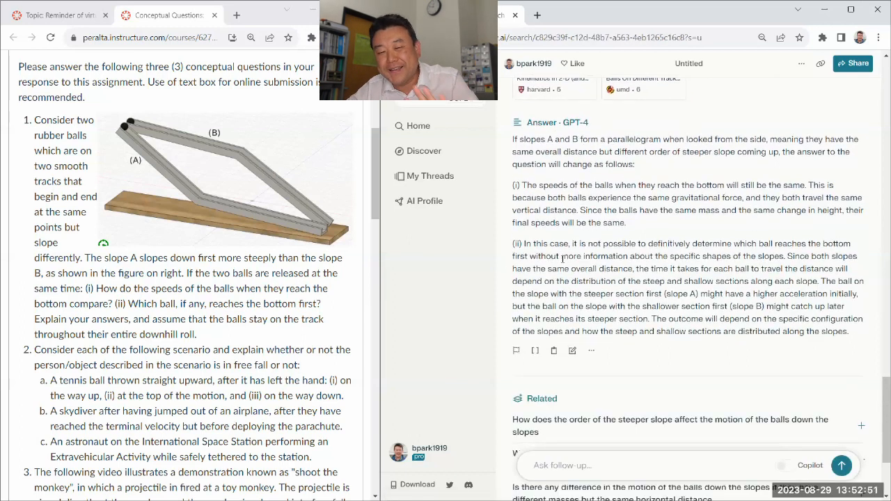
pyautogui.scroll(-3)
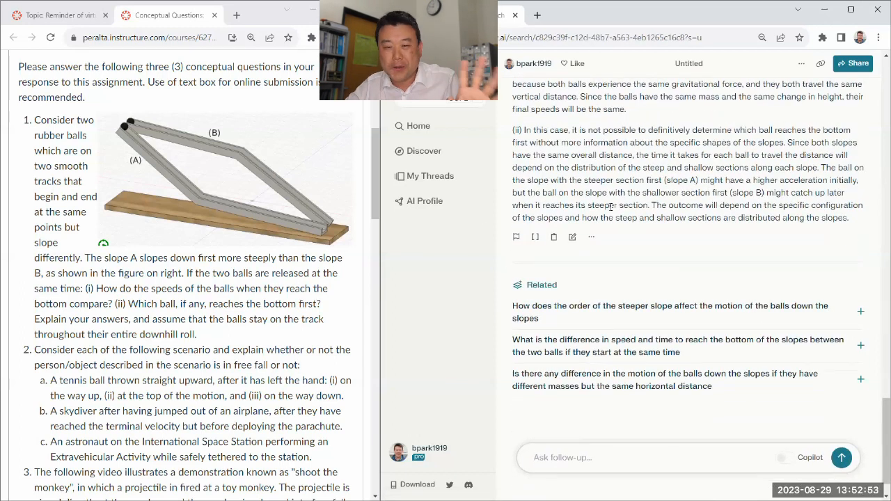
pyautogui.scroll(-3)
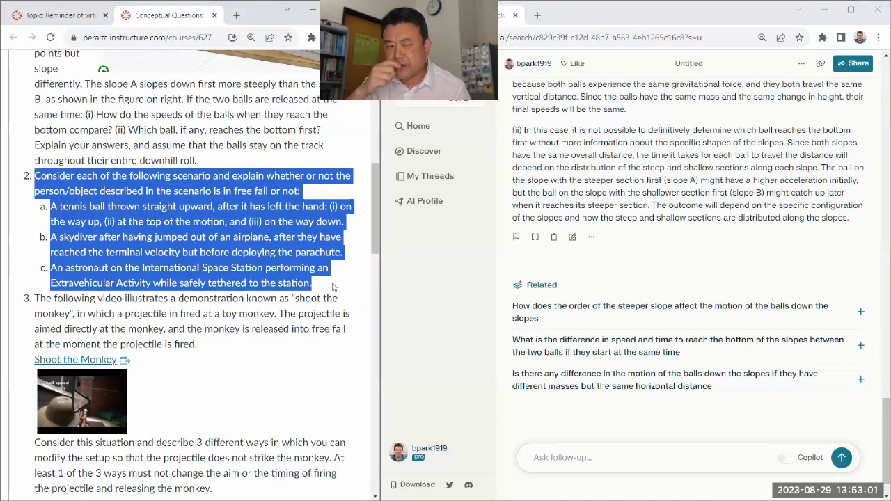
pyautogui.moveTo(318, 421)
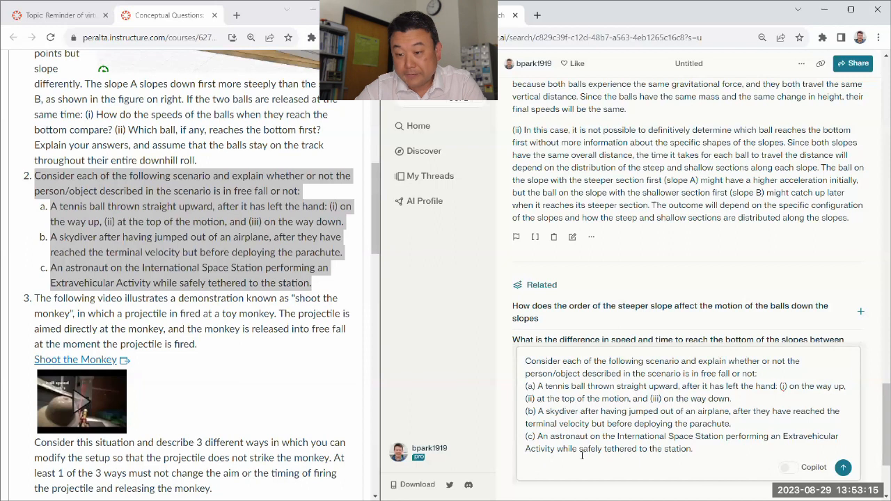
# Step: Submit the Canvas free-fall question about the tennis ball, skydiver and astronaut as a follow-up
pyautogui.click(844, 468)
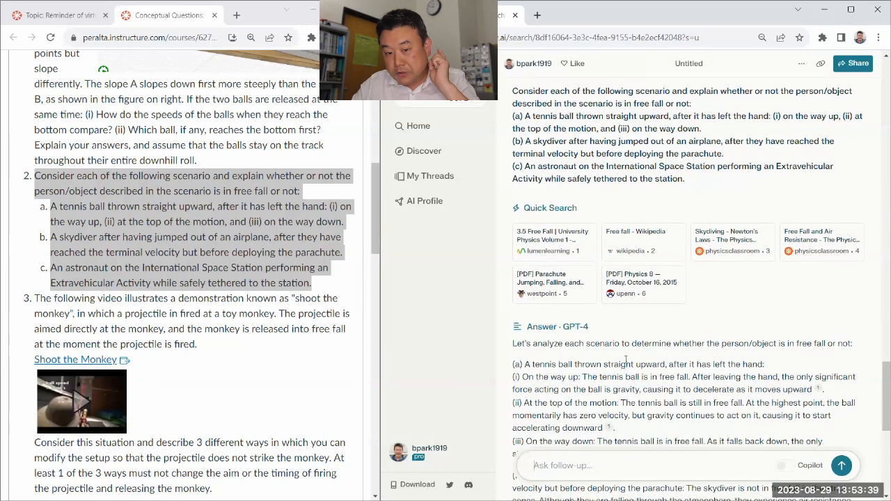
# Step: Zoom in and scroll through GPT-4's free-fall answer for the tennis ball, skydiver and astronaut
pyautogui.scroll(-3)
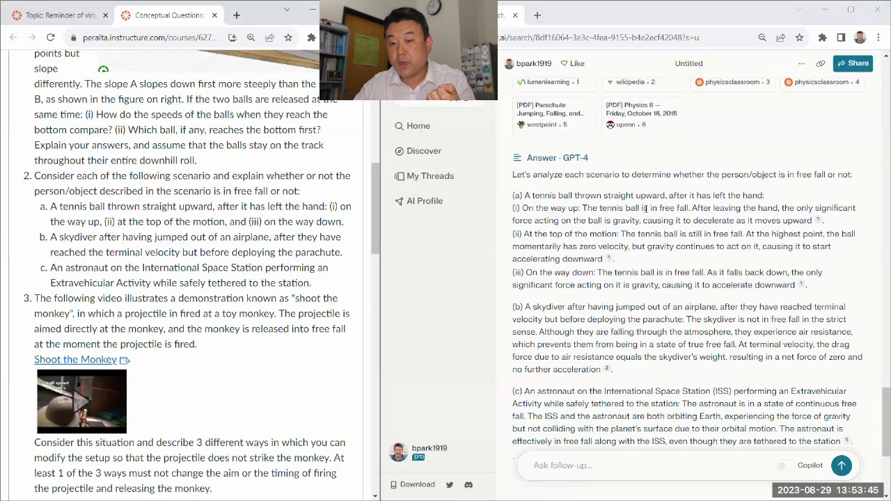
pyautogui.doubleClick(673, 208)
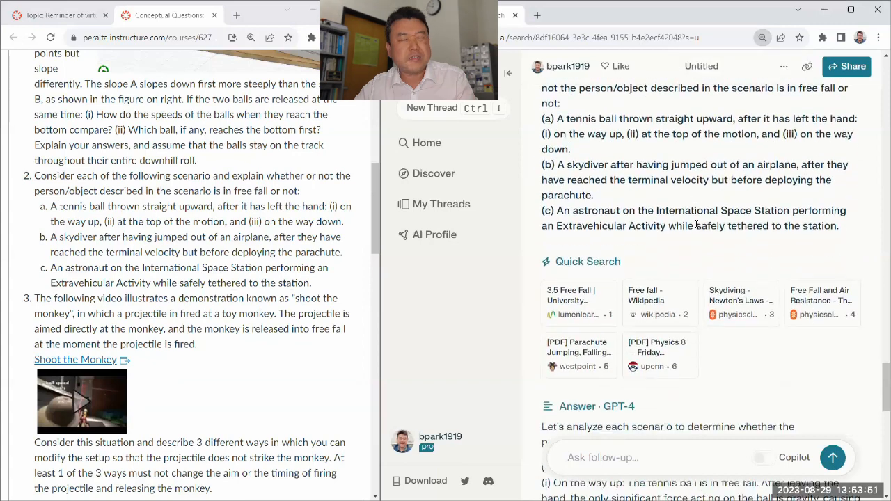
pyautogui.scroll(-3)
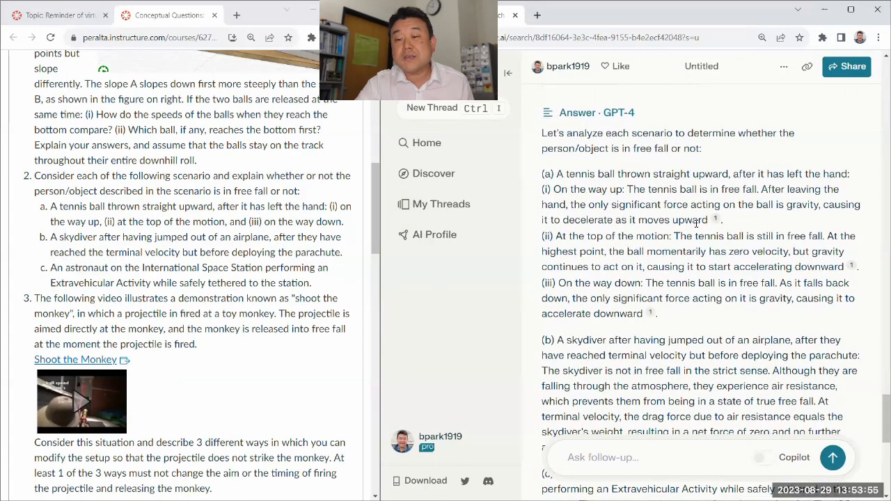
pyautogui.scroll(-3)
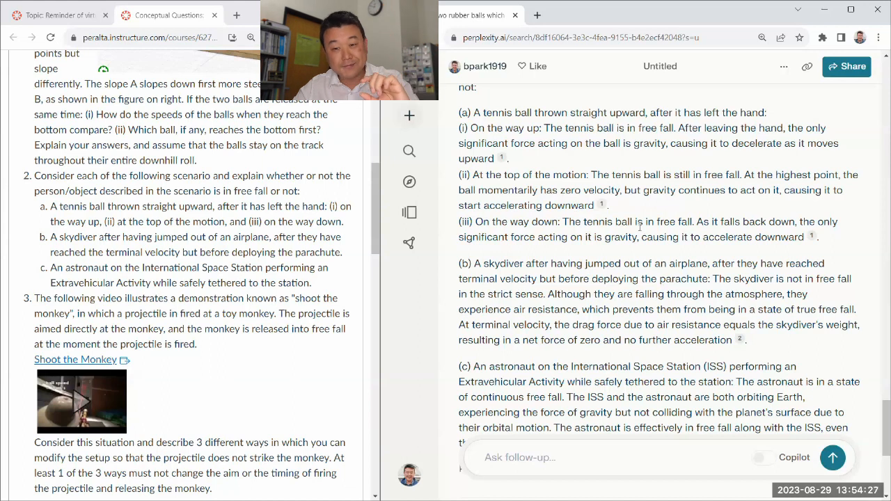
pyautogui.doubleClick(668, 221)
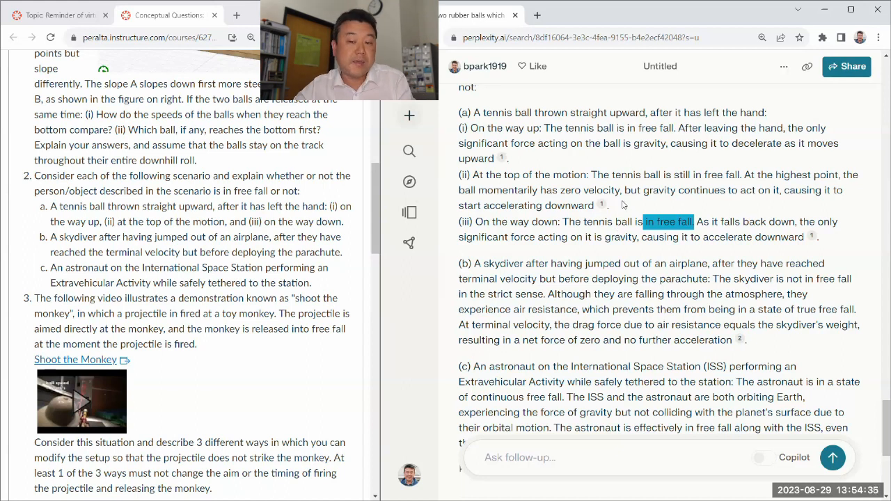
pyautogui.moveTo(460, 128); pyautogui.dragTo(606, 206)
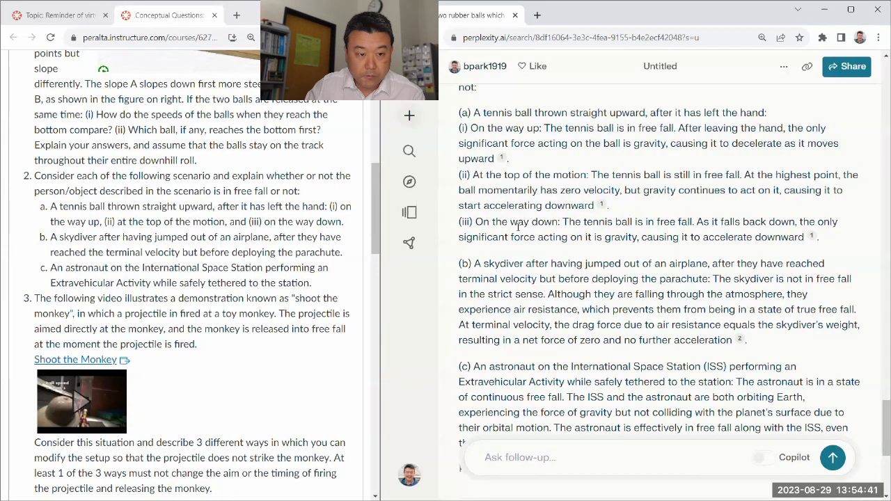
pyautogui.scroll(-3)
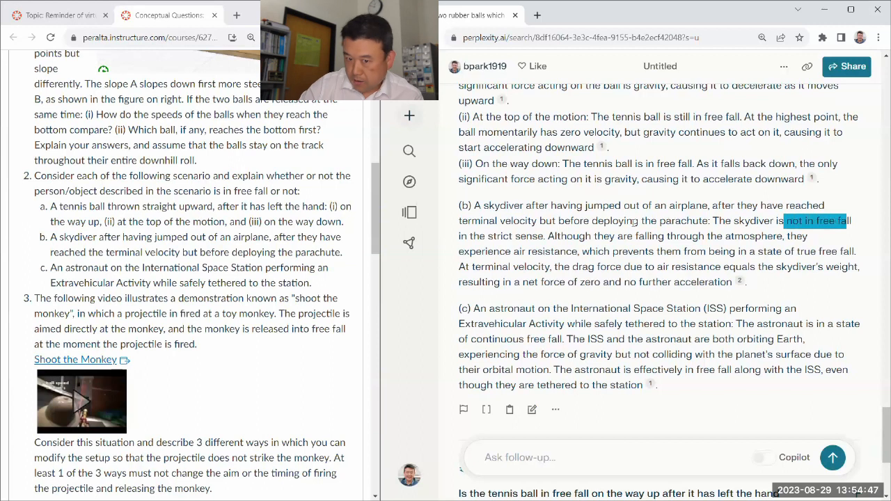
pyautogui.moveTo(459, 223)
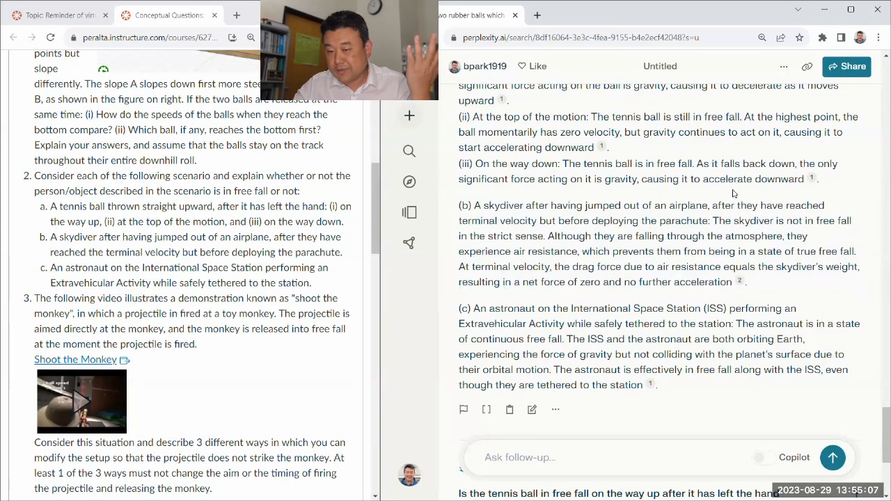
pyautogui.scroll(-3)
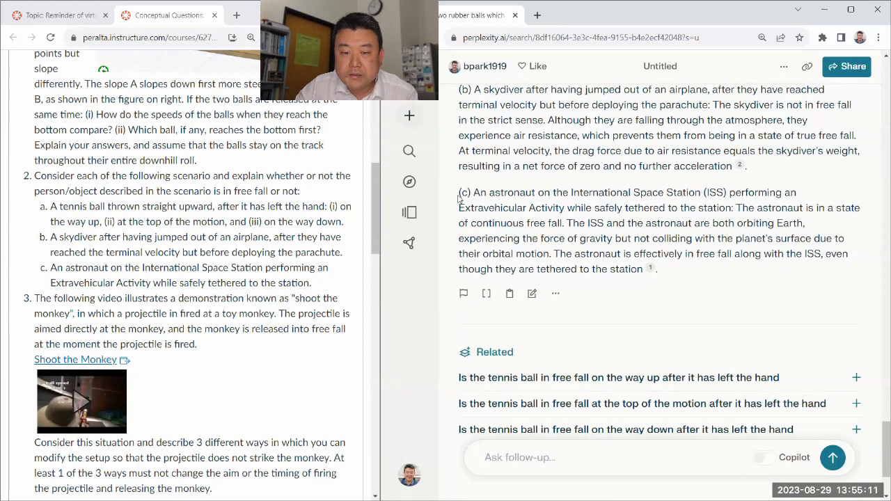
pyautogui.moveTo(460, 192); pyautogui.dragTo(566, 223)
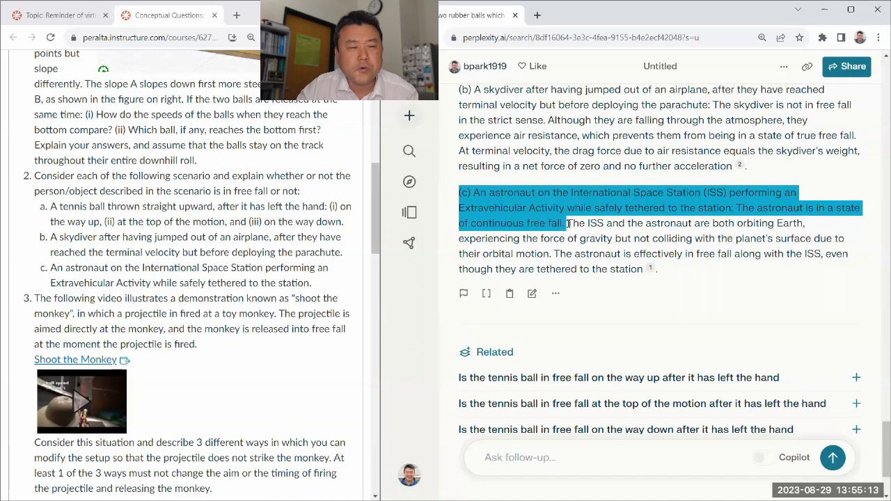
pyautogui.click(592, 244)
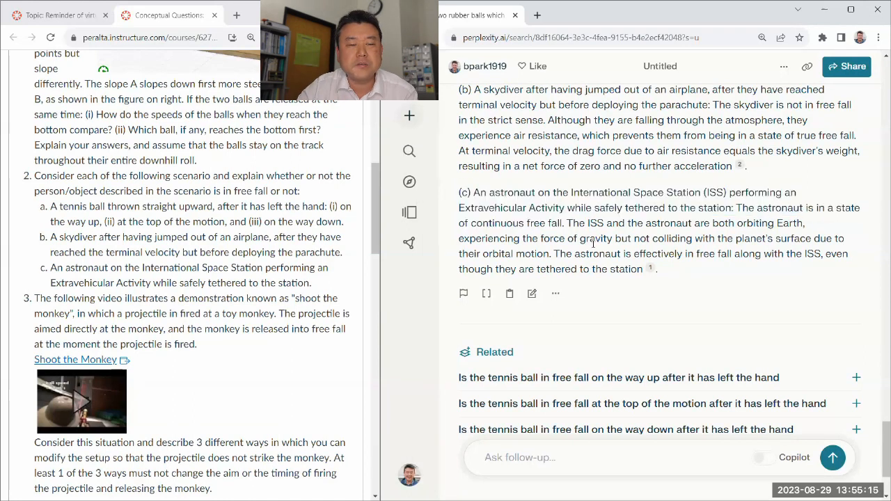
pyautogui.doubleClick(220, 282)
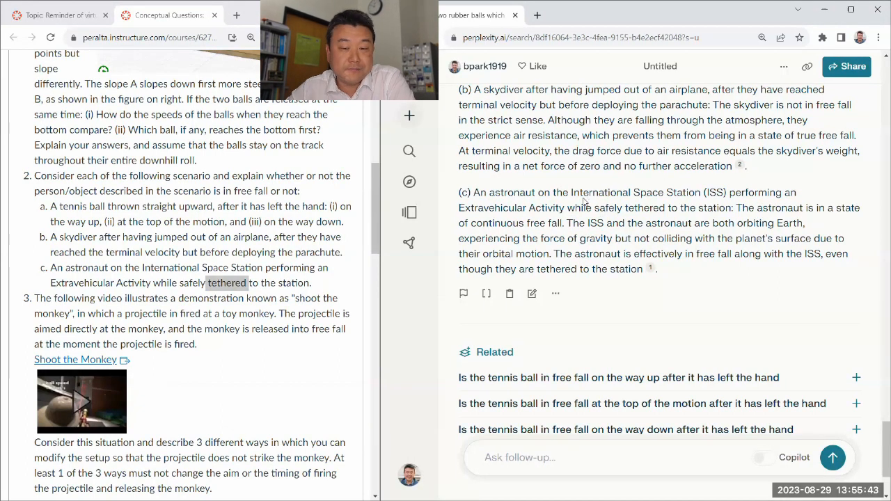
pyautogui.scroll(-3)
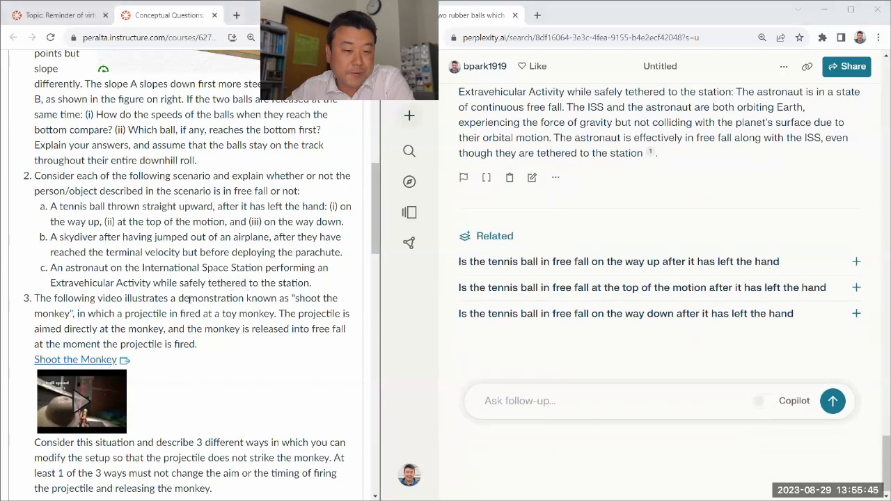
# Step: Copy the shoot-the-monkey question text, then bring up the PHYS-4A course navigation list
pyautogui.scroll(-3)
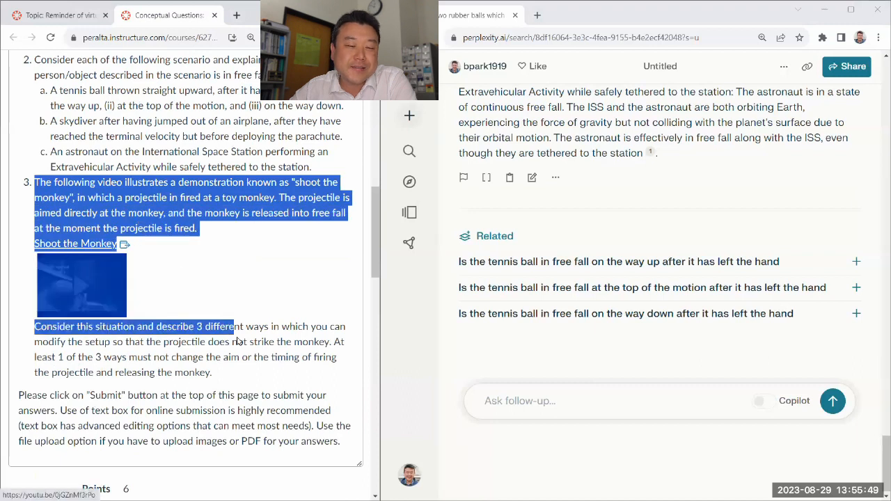
pyautogui.rightClick(192, 356)
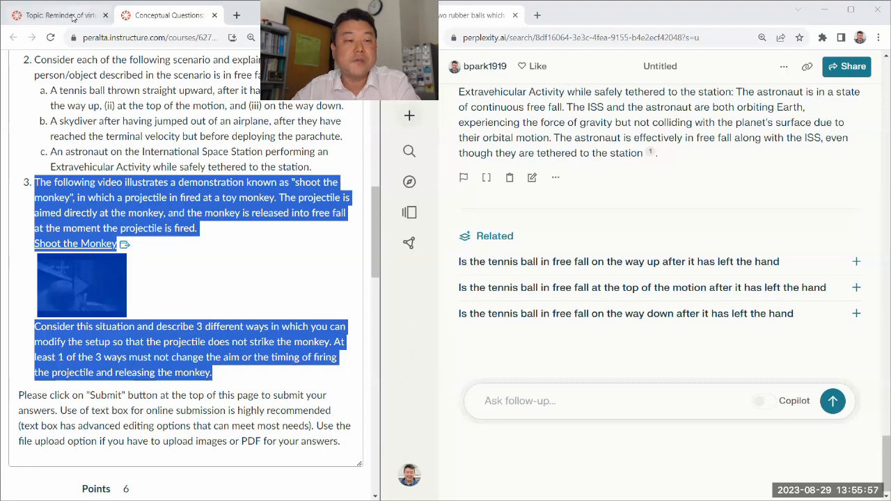
pyautogui.click(17, 84)
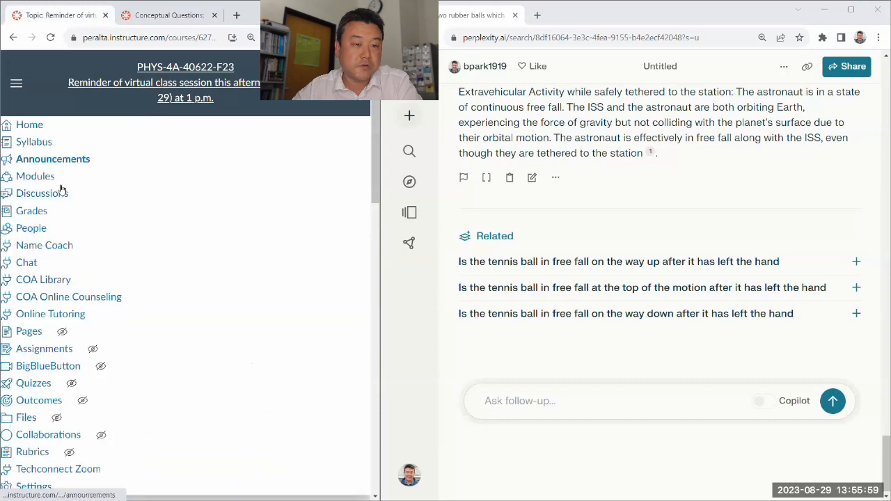
# Step: Show the syllabus's Ethical Use of AI Tools policy and highlight its requirements
pyautogui.click(33, 142)
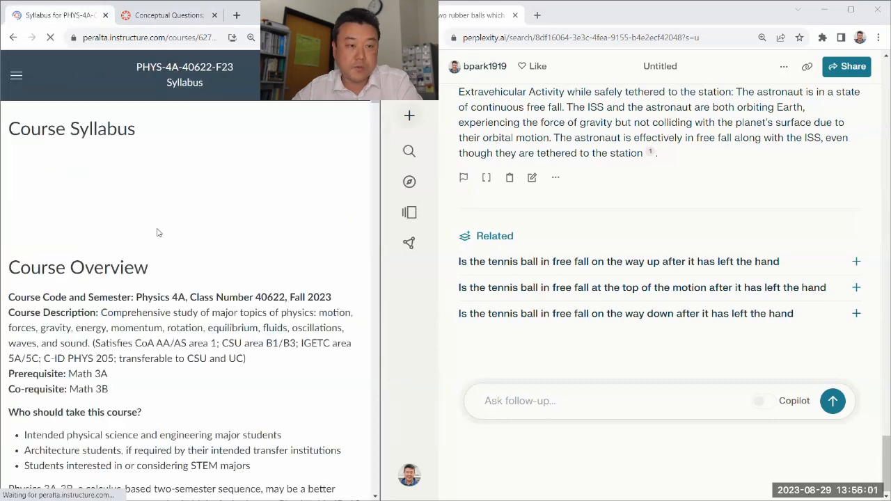
pyautogui.scroll(-3)
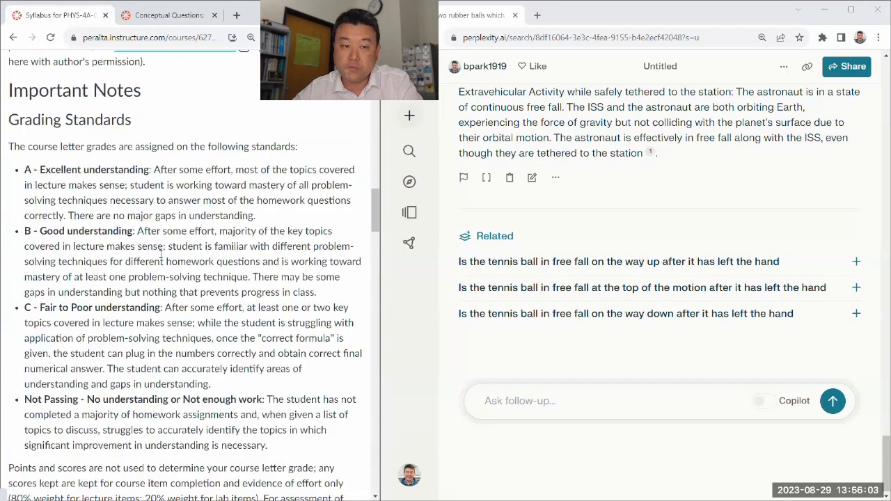
pyautogui.scroll(-3)
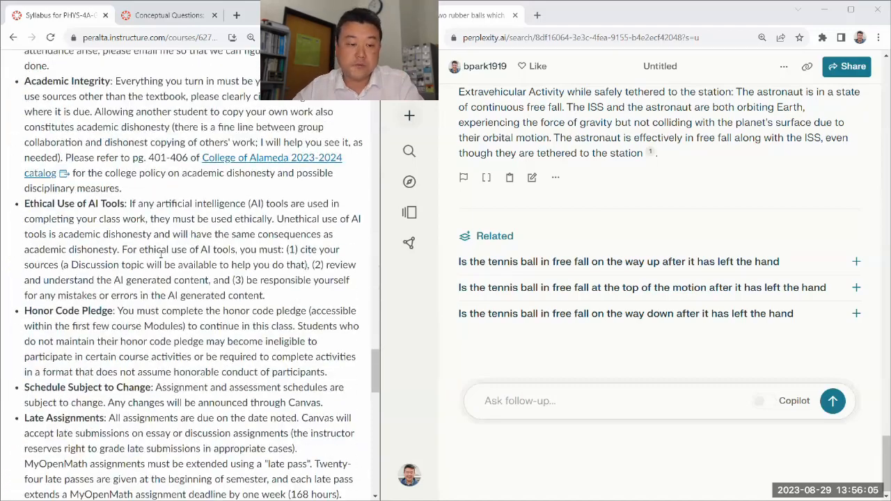
pyautogui.scroll(-3)
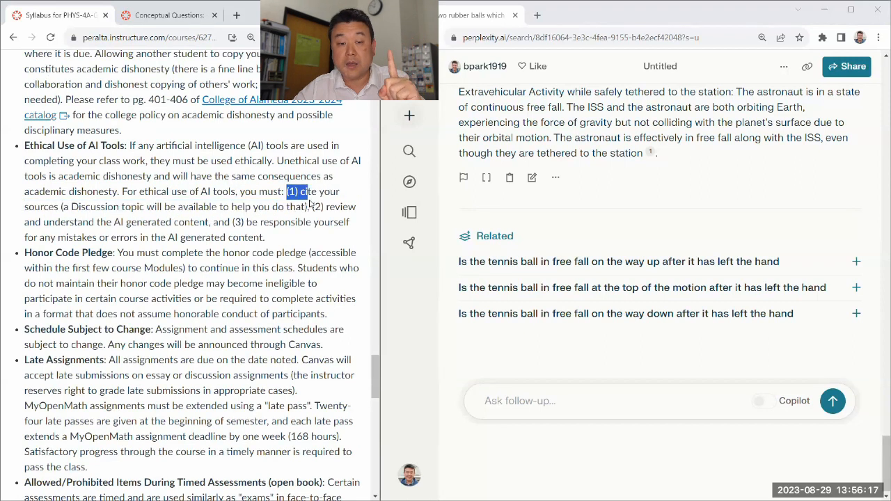
pyautogui.moveTo(284, 192); pyautogui.dragTo(305, 206)
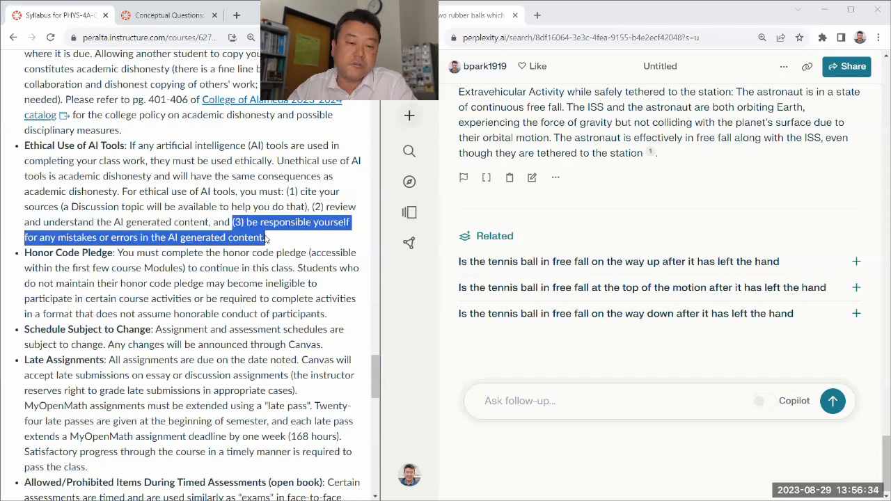
# Step: View the embedded Shoot the Monkey video, then submit the question as a Perplexity follow-up
pyautogui.scroll(-3)
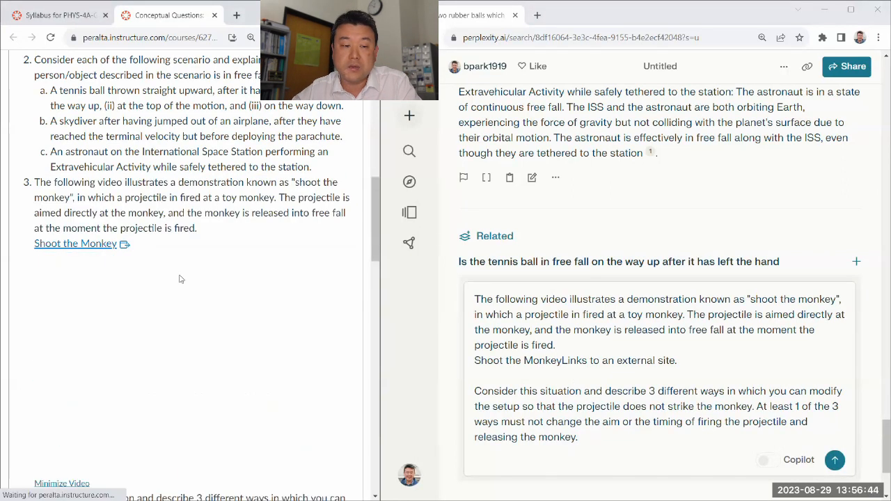
pyautogui.click(75, 242)
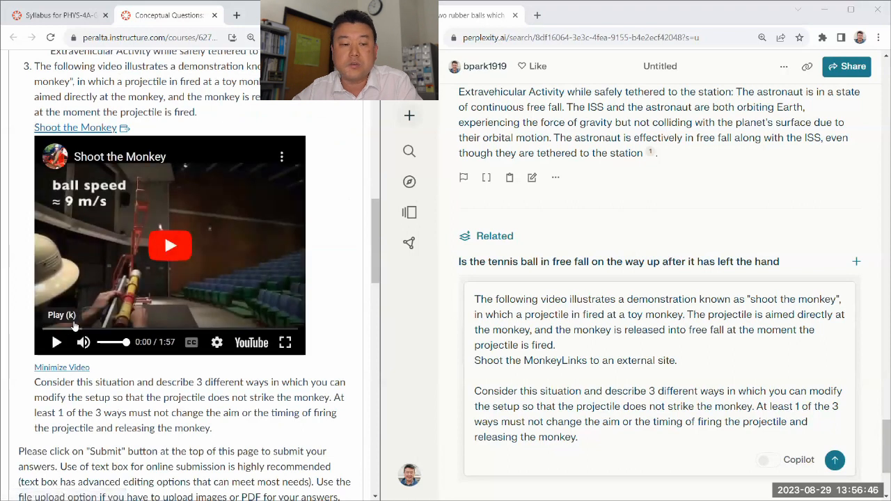
pyautogui.moveTo(100, 329)
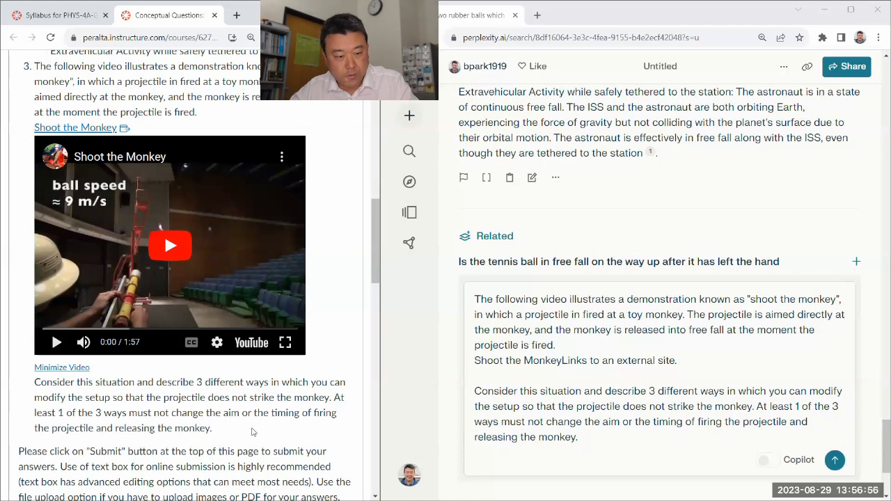
pyautogui.tripleClick(575, 360)
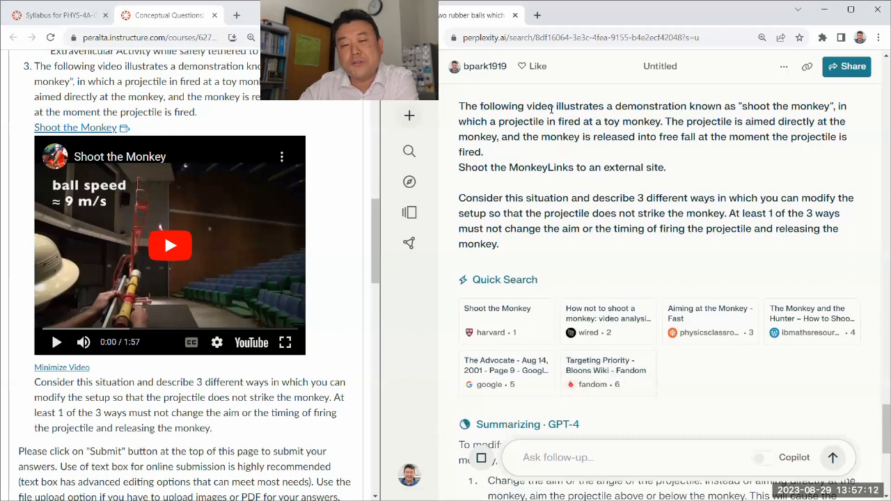
pyautogui.scroll(-3)
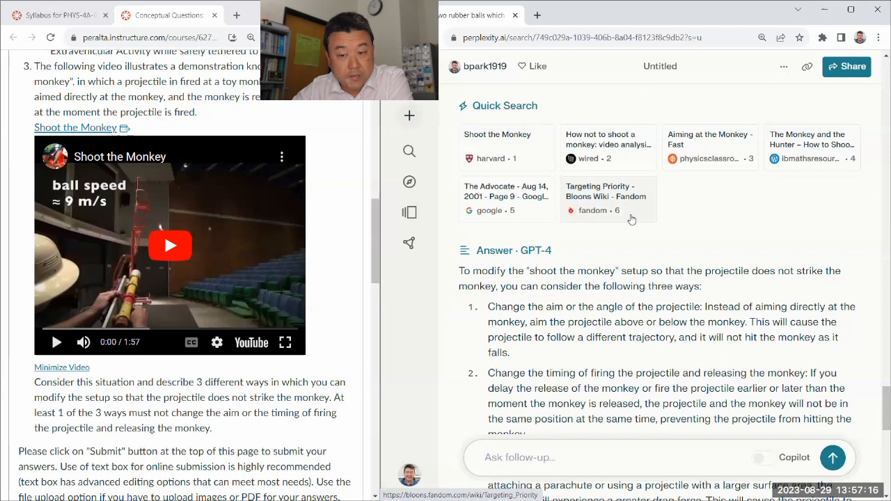
pyautogui.scroll(-3)
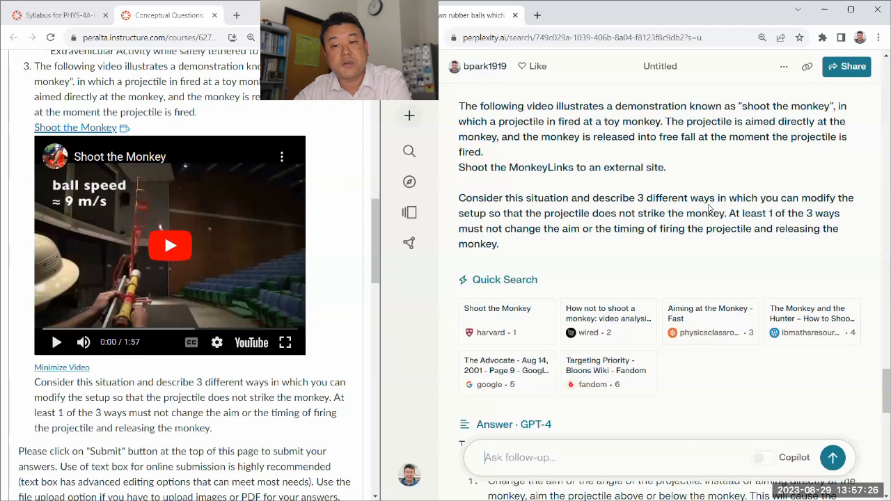
pyautogui.moveTo(646, 142)
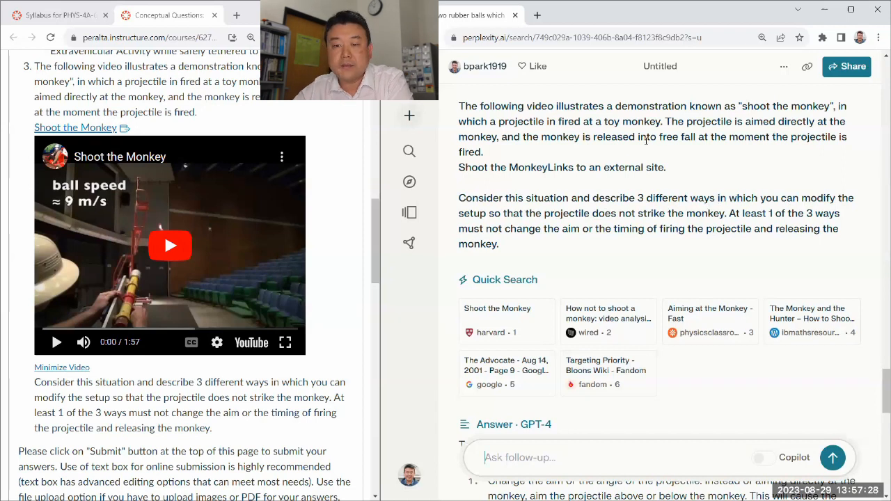
pyautogui.doubleClick(786, 105)
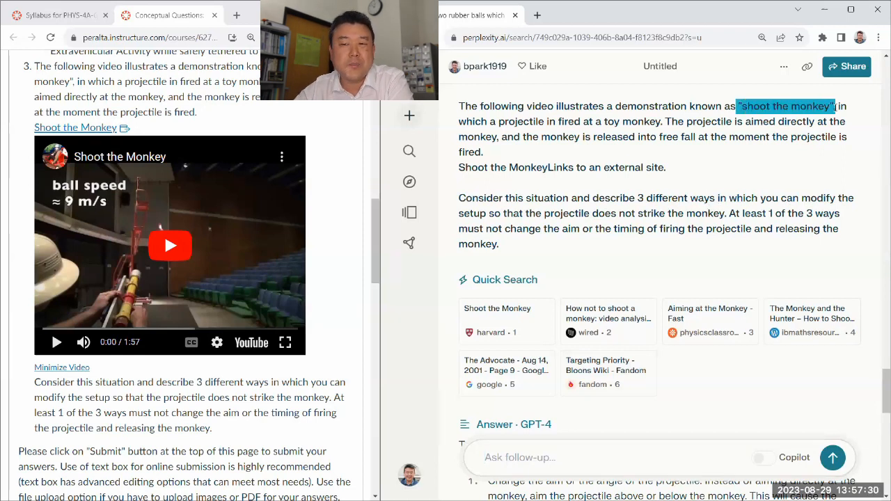
pyautogui.scroll(-3)
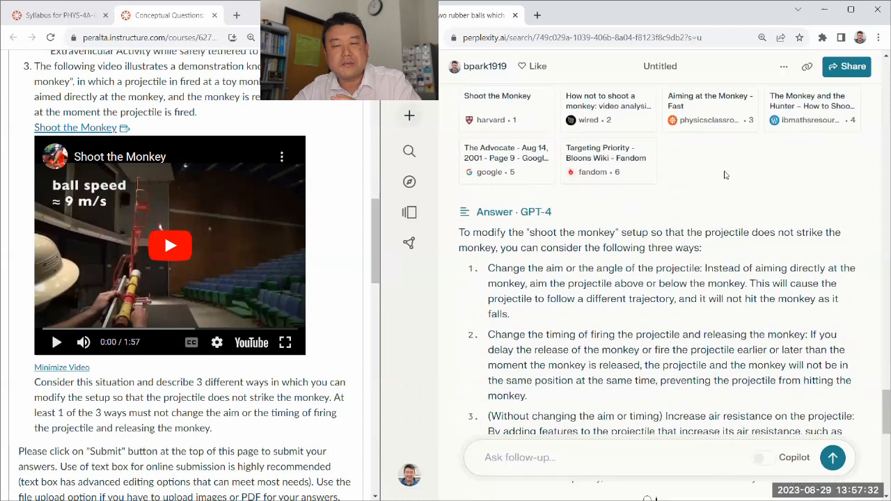
pyautogui.scroll(-3)
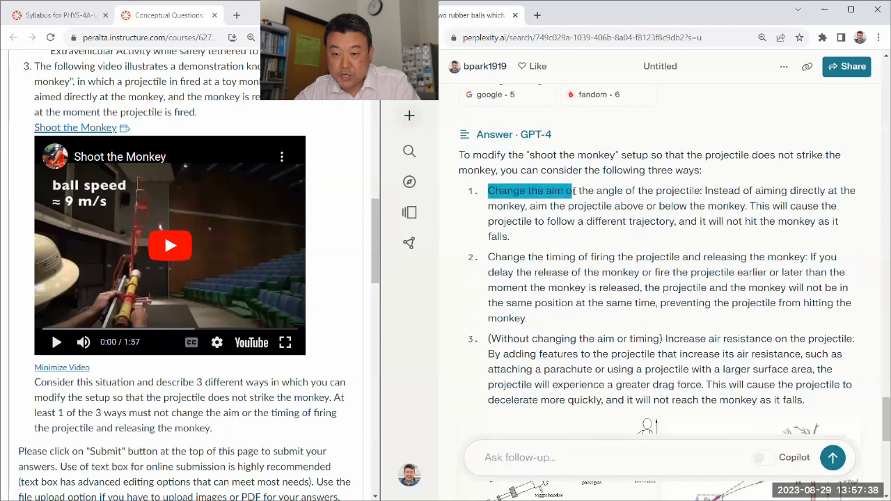
pyautogui.scroll(-3)
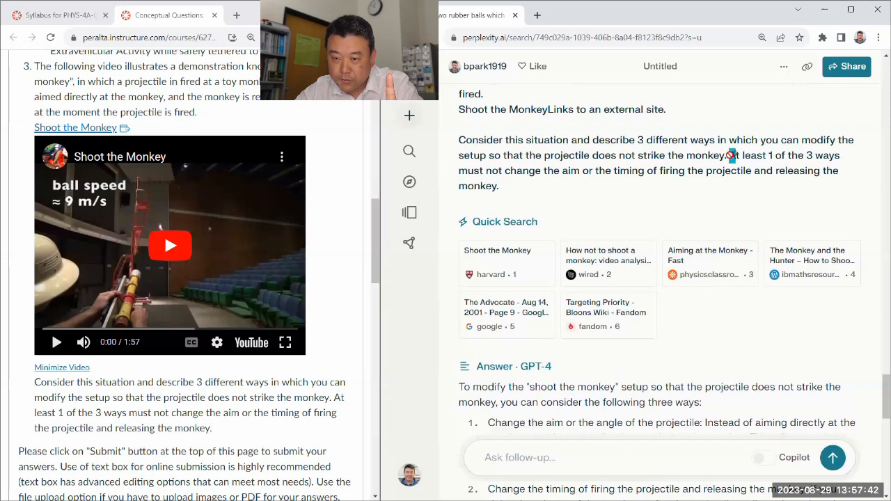
pyautogui.moveTo(731, 156); pyautogui.dragTo(578, 170)
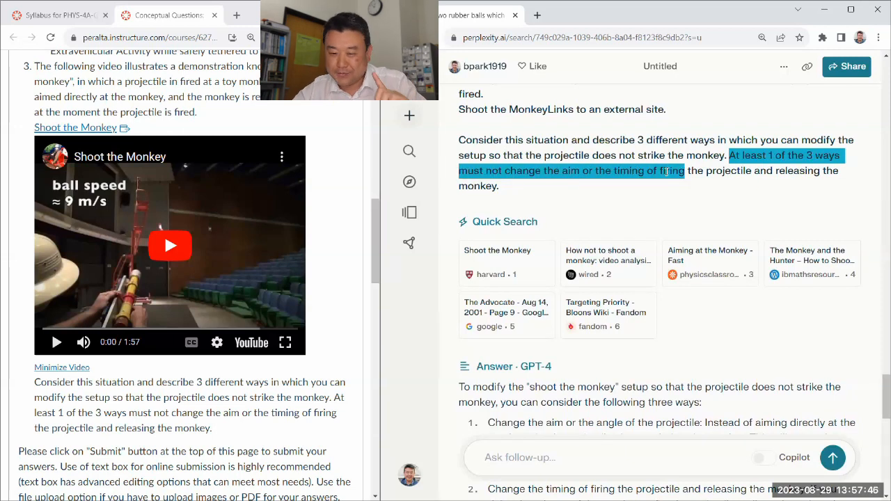
pyautogui.scroll(-3)
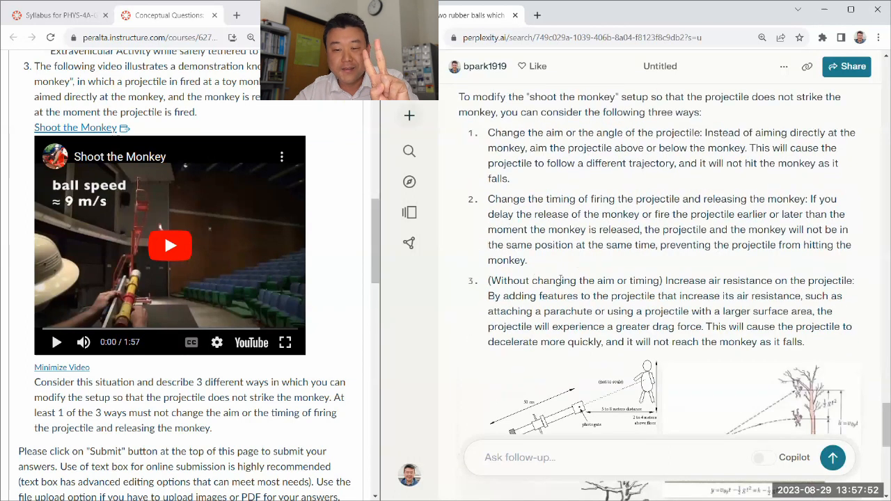
pyautogui.moveTo(490, 282); pyautogui.dragTo(663, 281)
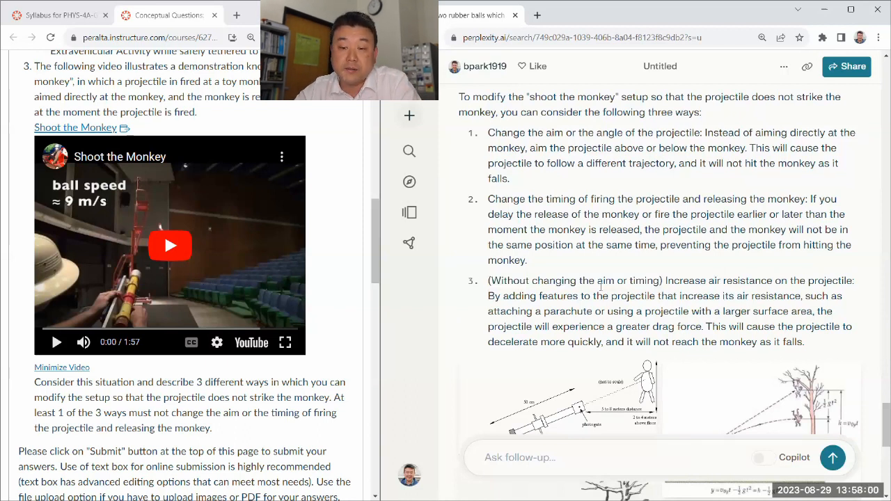
pyautogui.moveTo(549, 295); pyautogui.dragTo(755, 295)
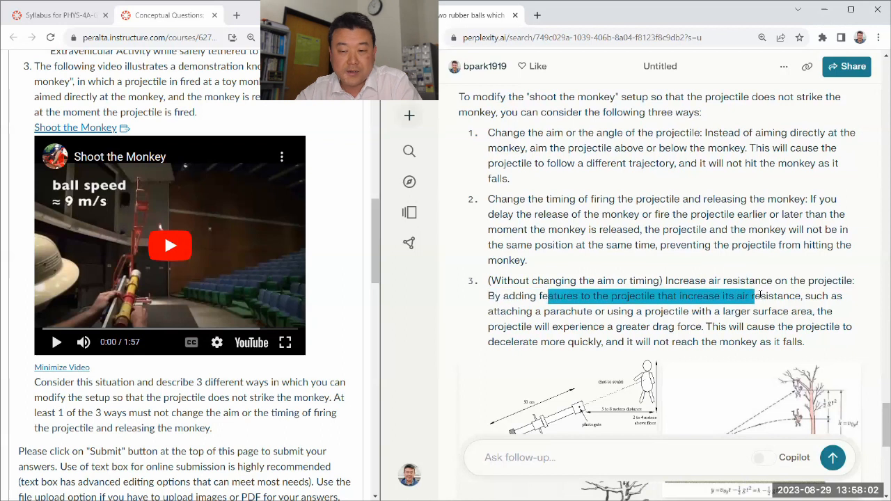
pyautogui.moveTo(755, 295); pyautogui.dragTo(661, 312)
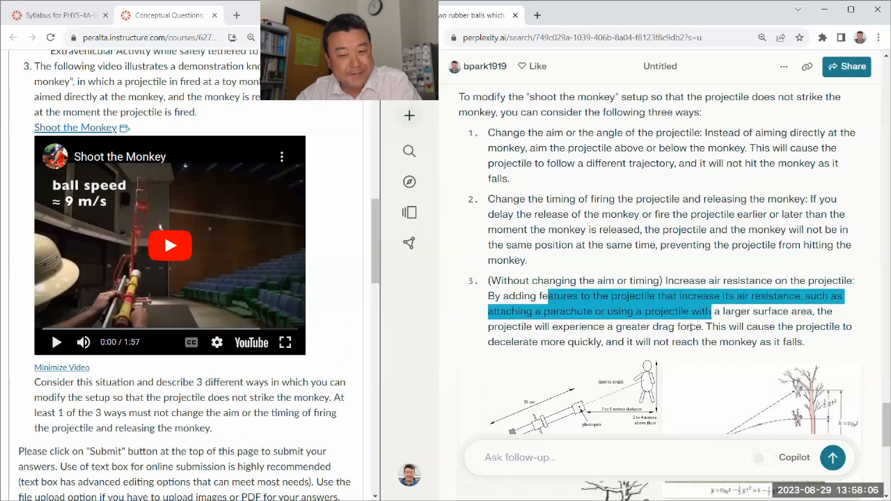
pyautogui.scroll(-3)
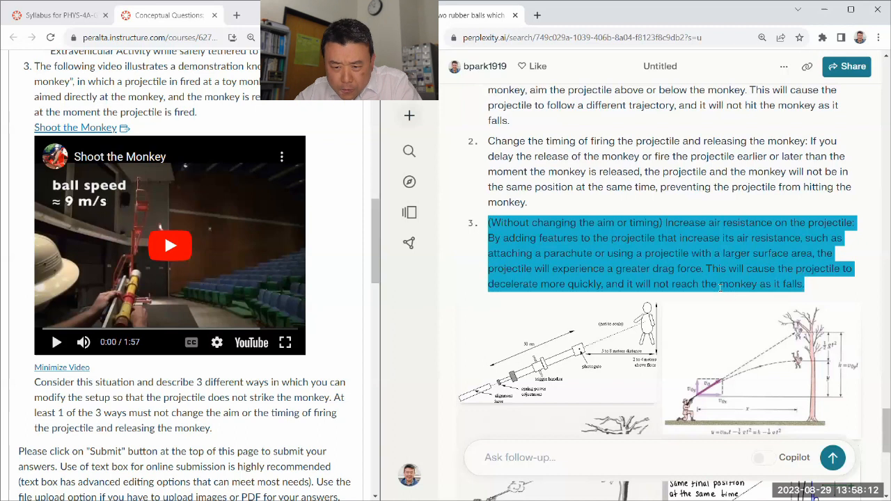
pyautogui.scroll(-3)
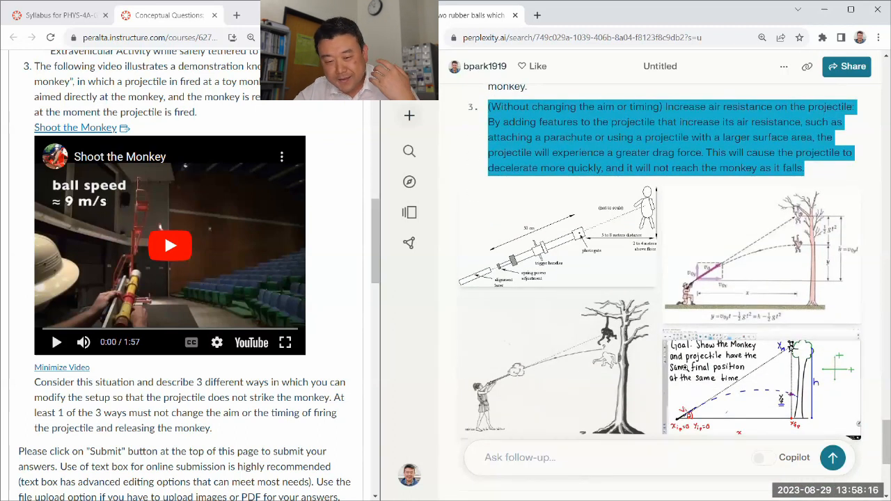
pyautogui.scroll(-3)
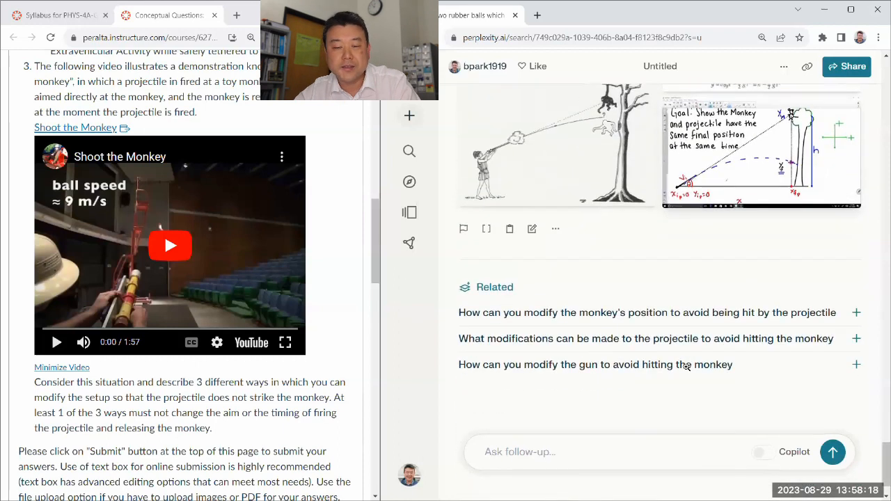
# Step: Bring the fresh GPT-4 answer into view: change initial velocity, mass, or add an external force
pyautogui.scroll(-3)
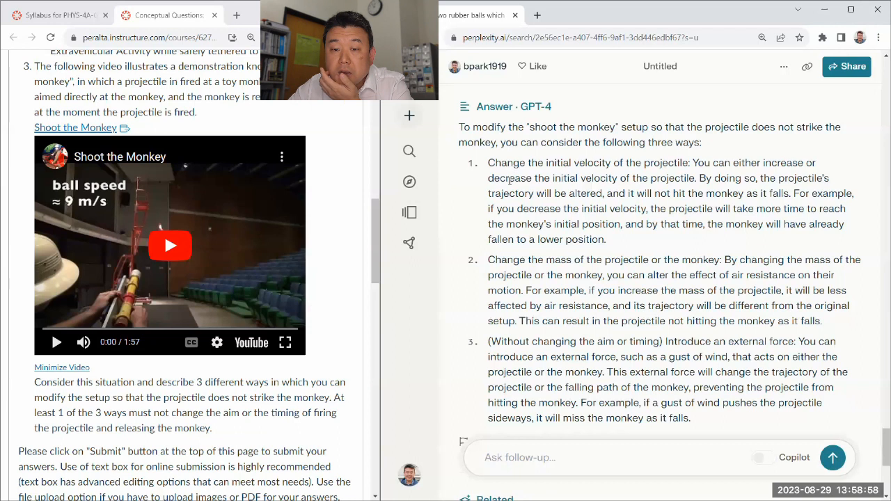
pyautogui.doubleClick(593, 163)
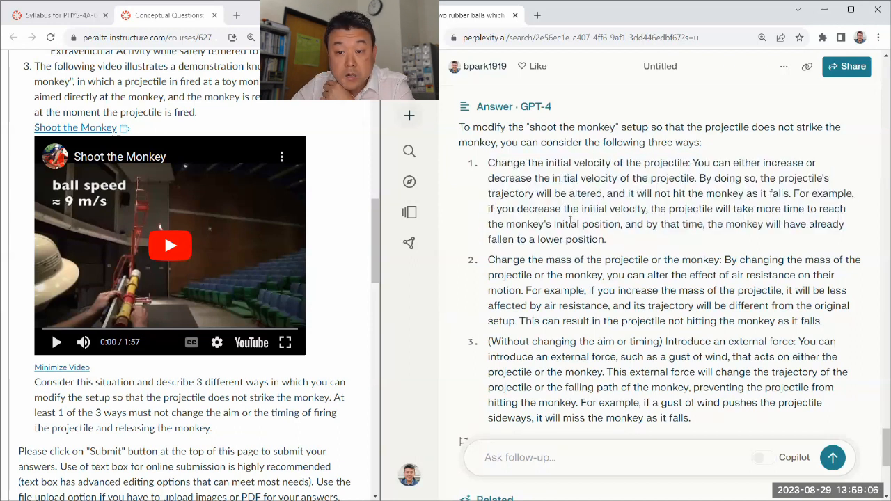
pyautogui.scroll(-3)
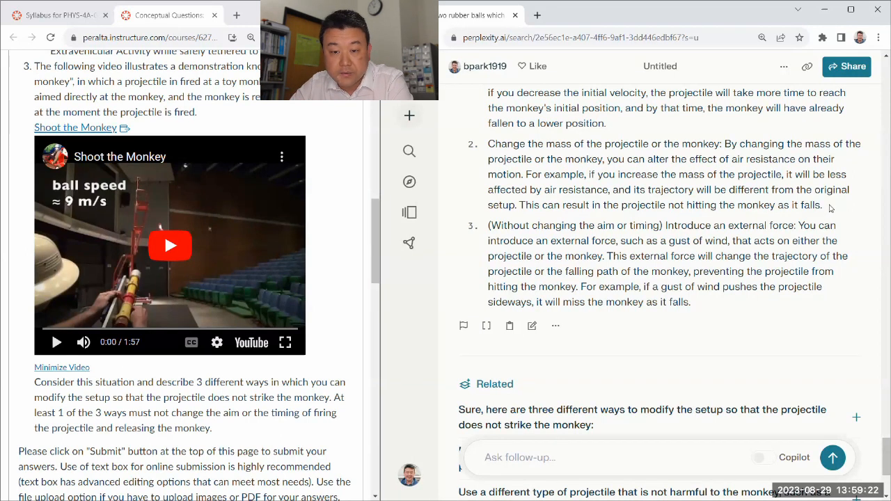
pyautogui.scroll(-3)
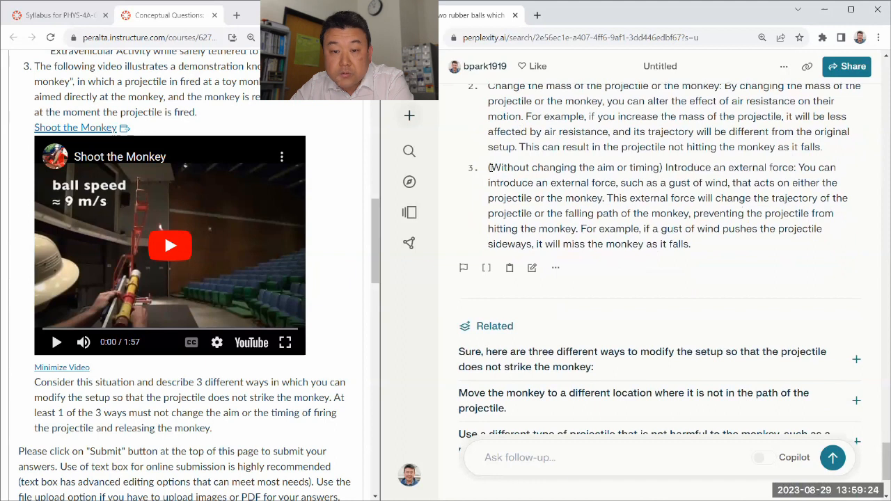
pyautogui.moveTo(491, 167); pyautogui.dragTo(657, 215)
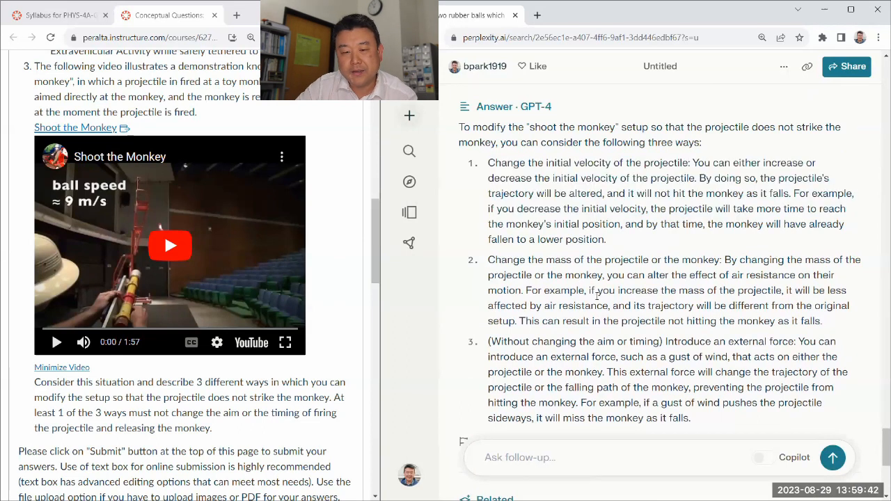
pyautogui.moveTo(490, 224); pyautogui.dragTo(596, 291)
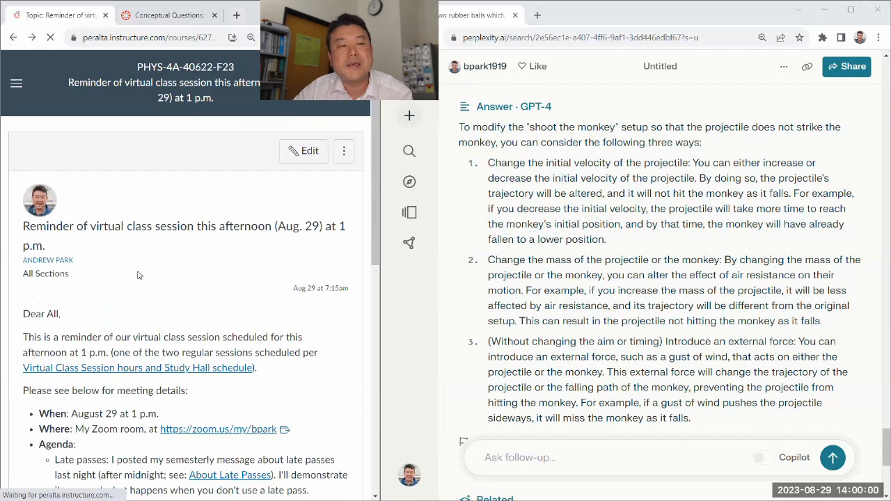
# Step: Read through the 'Reminder of virtual class session' announcement's full agenda
pyautogui.scroll(-3)
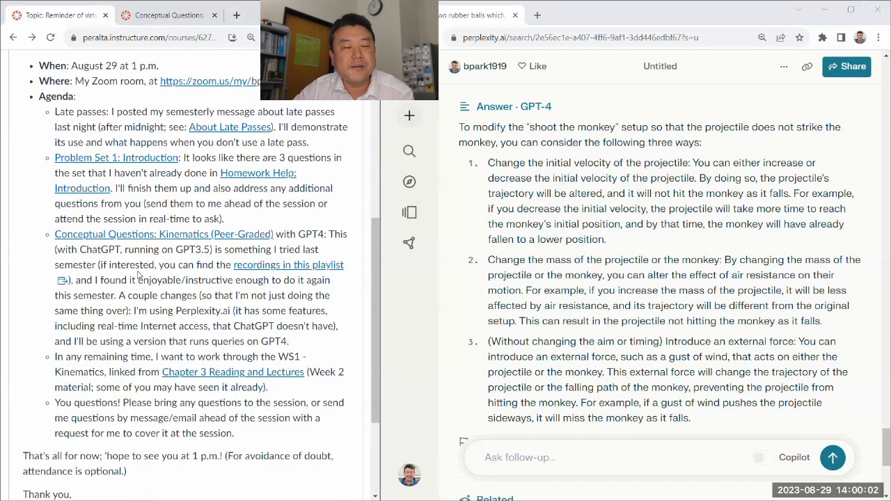
pyautogui.scroll(-3)
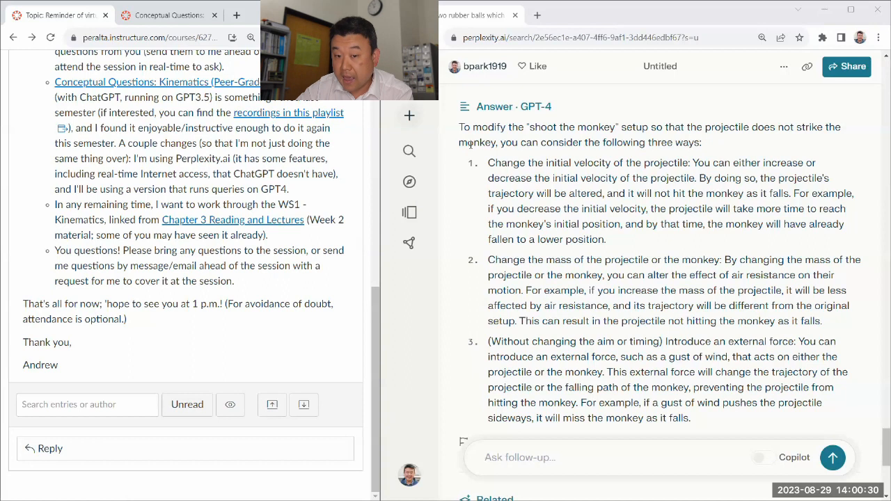
pyautogui.moveTo(459, 126); pyautogui.dragTo(632, 387)
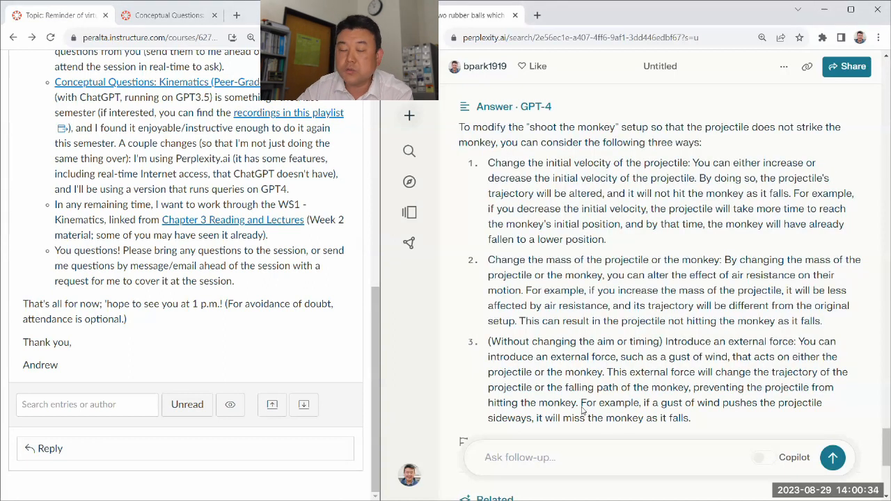
pyautogui.moveTo(304, 289)
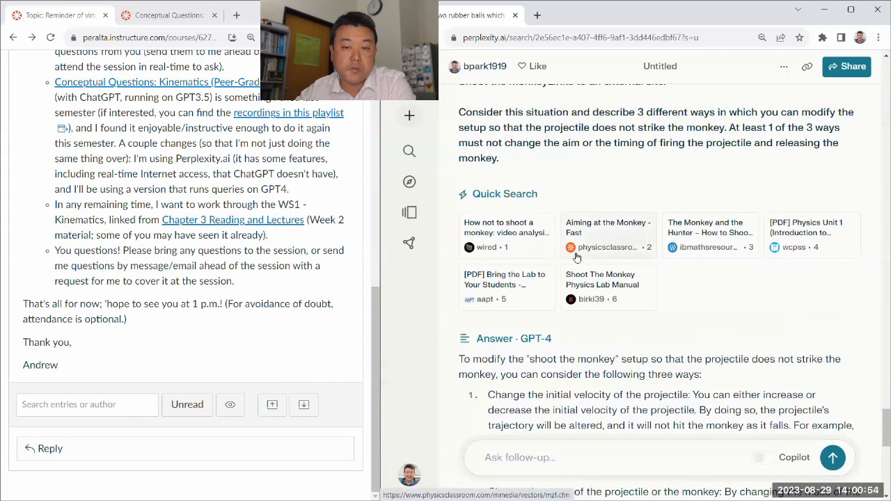
# Step: Bring the 'Could you answer it again?' prompt into view, then show the Windows pinned-apps launcher
pyautogui.scroll(-3)
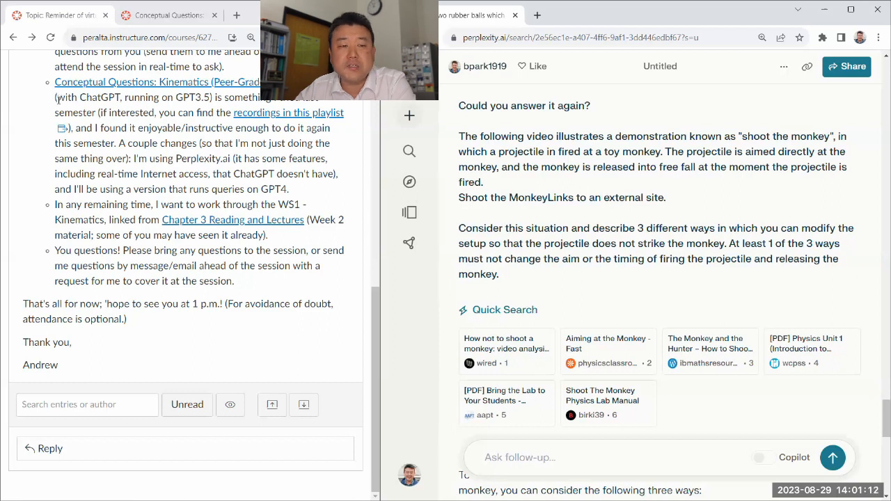
pyautogui.moveTo(55, 100)
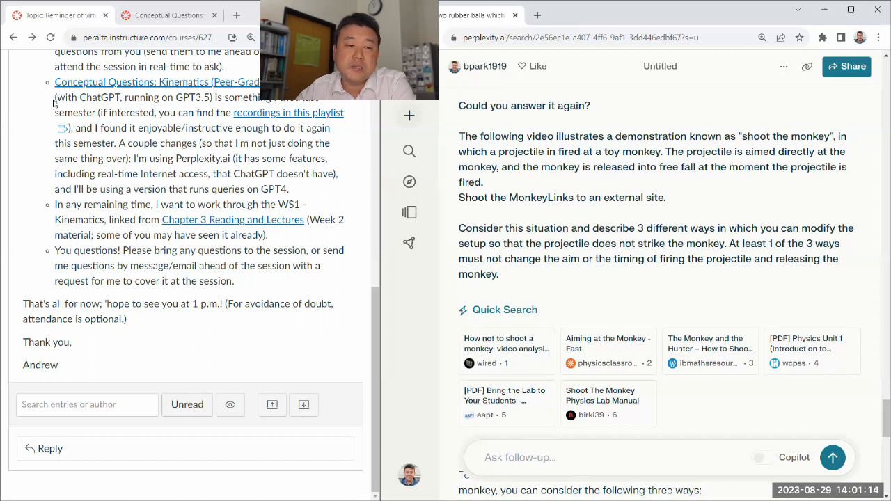
pyautogui.moveTo(54, 97); pyautogui.dragTo(128, 143)
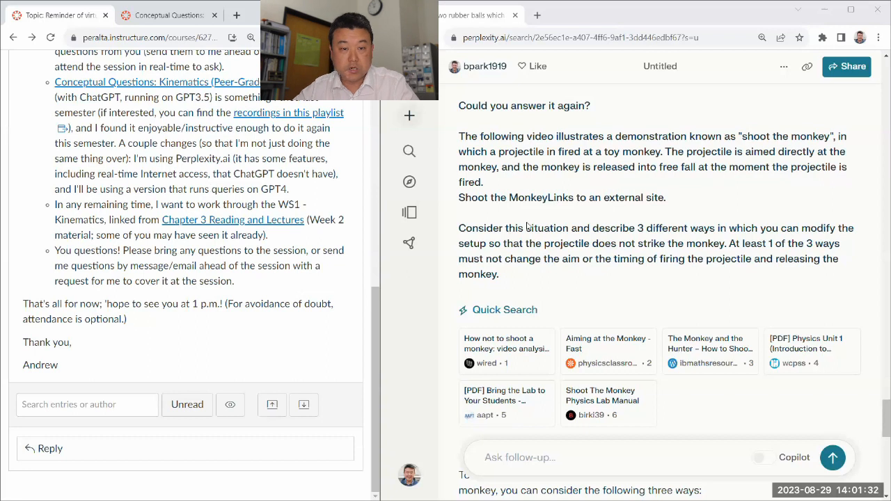
pyautogui.click(394, 488)
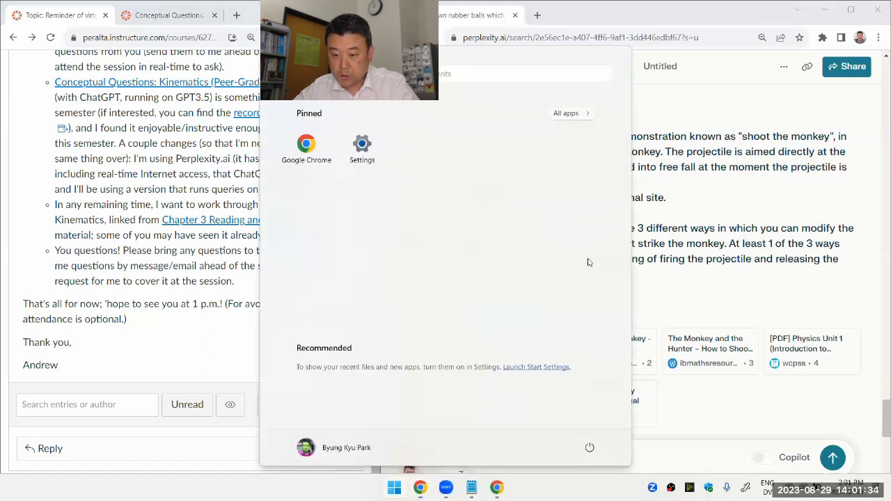